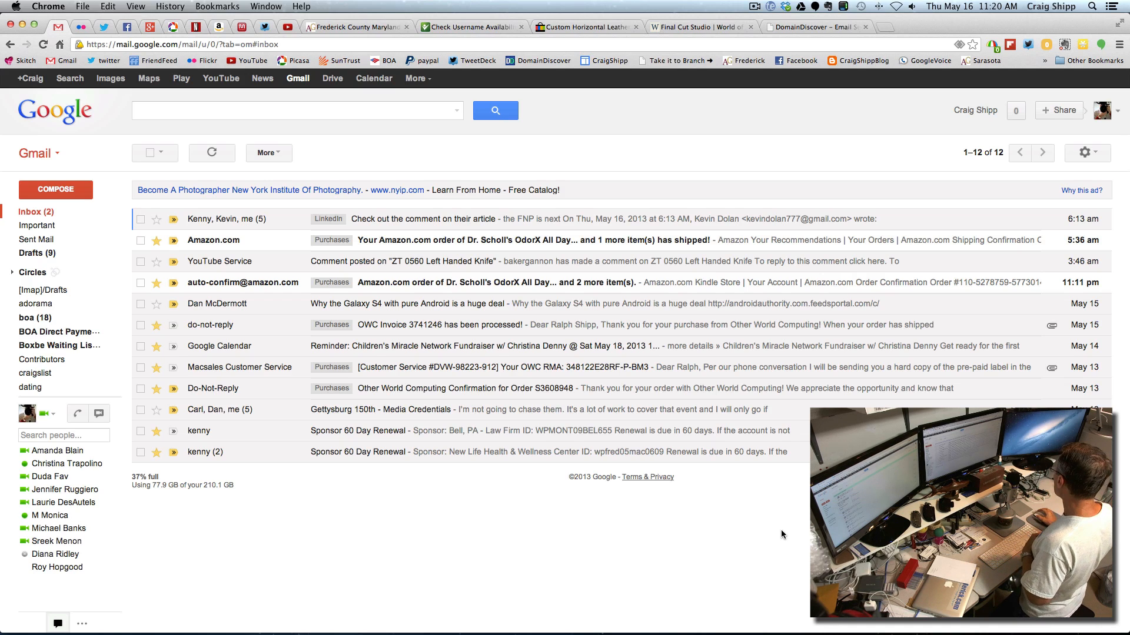
mouse_move(739, 465)
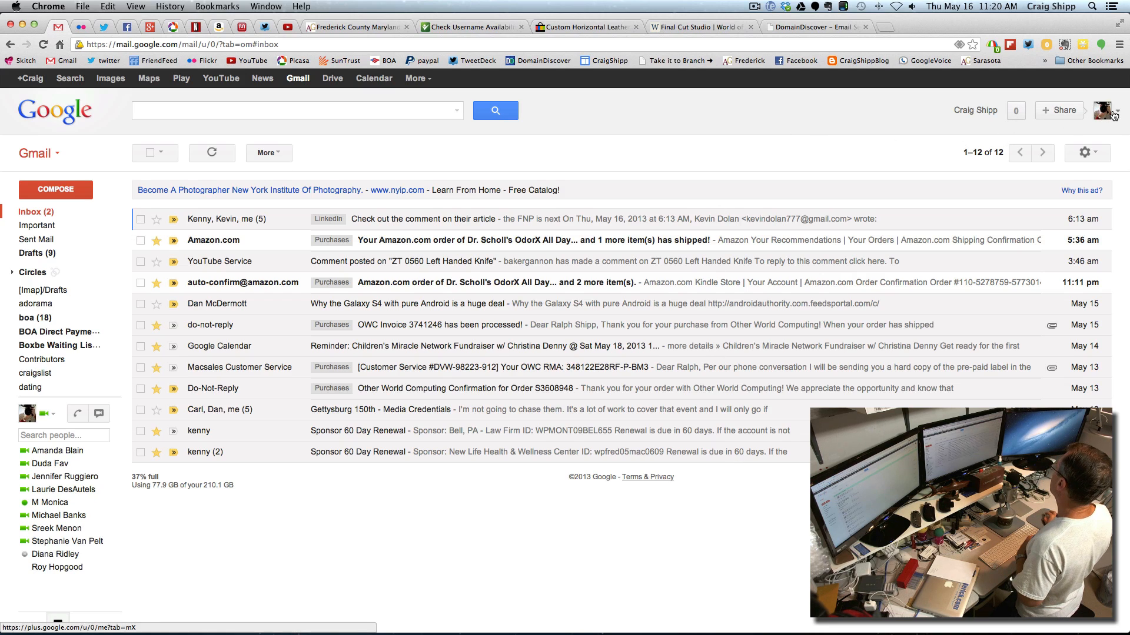
mouse_move(1082, 151)
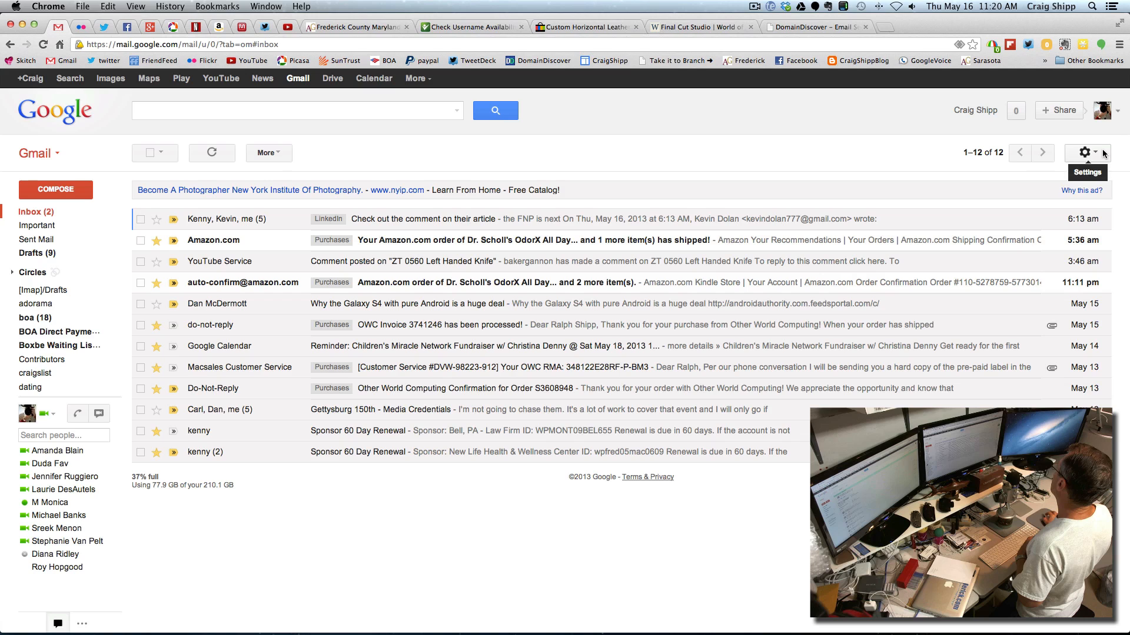
Pick Settings from the gear icon's options list in the inbox
click(1084, 152)
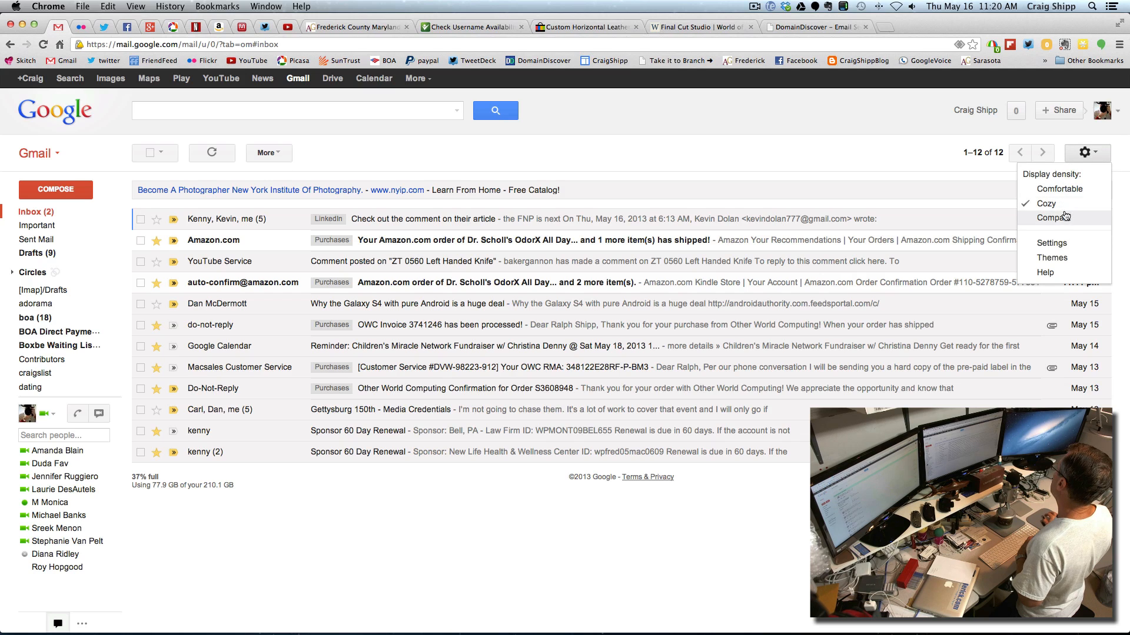
click(1053, 218)
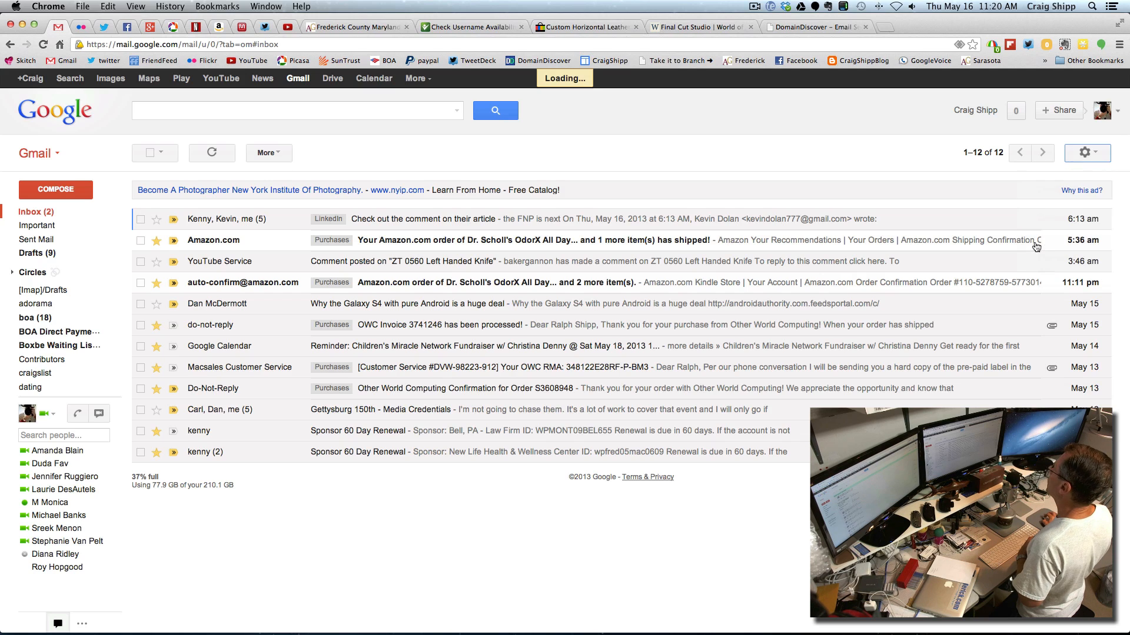
Switch to the Accounts settings section and scroll down to the send-as address list
click(1087, 151)
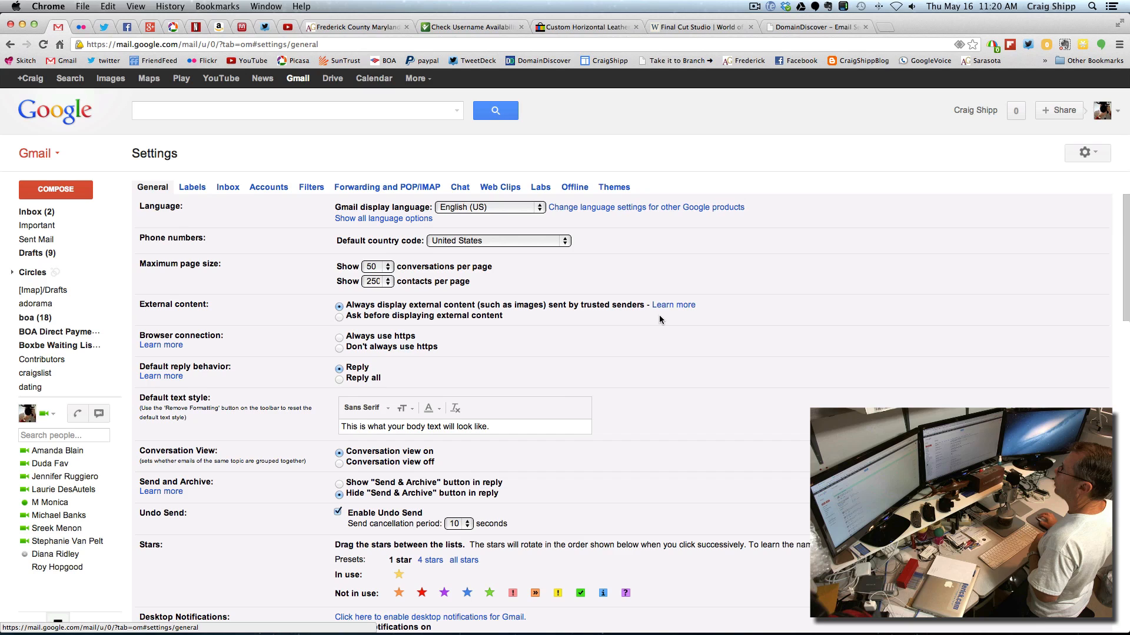
mouse_move(263, 223)
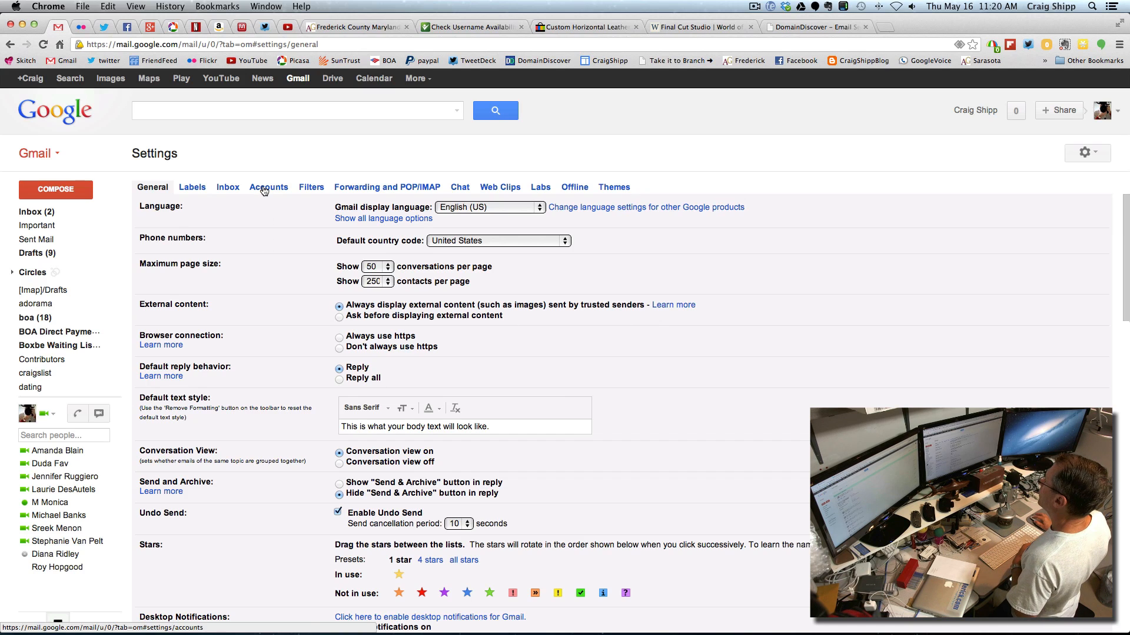
click(269, 187)
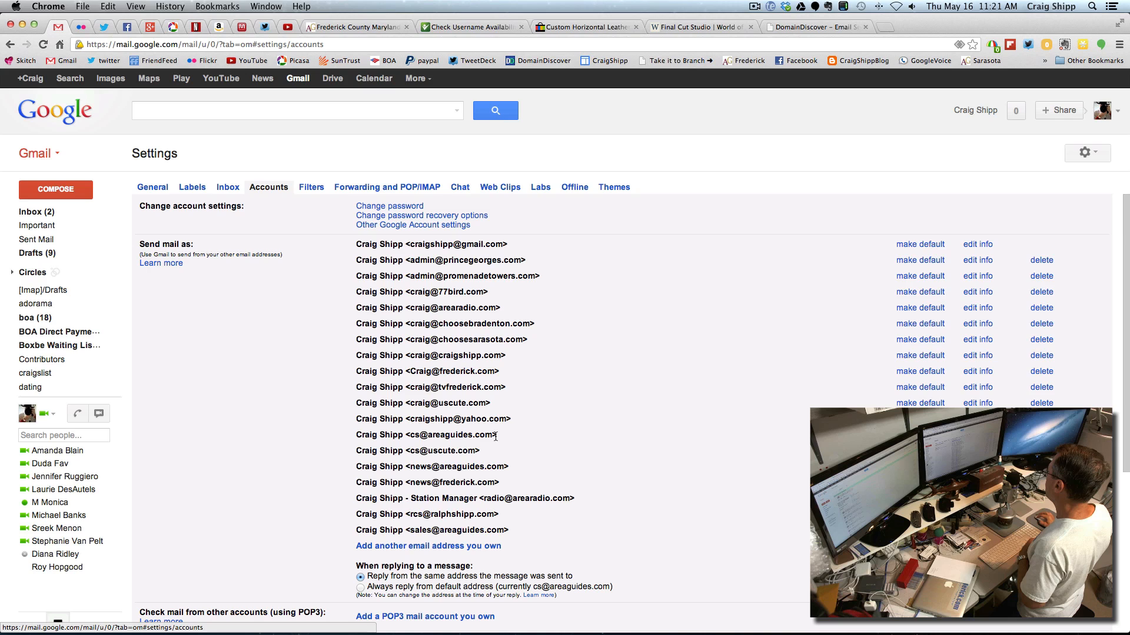
mouse_move(299, 408)
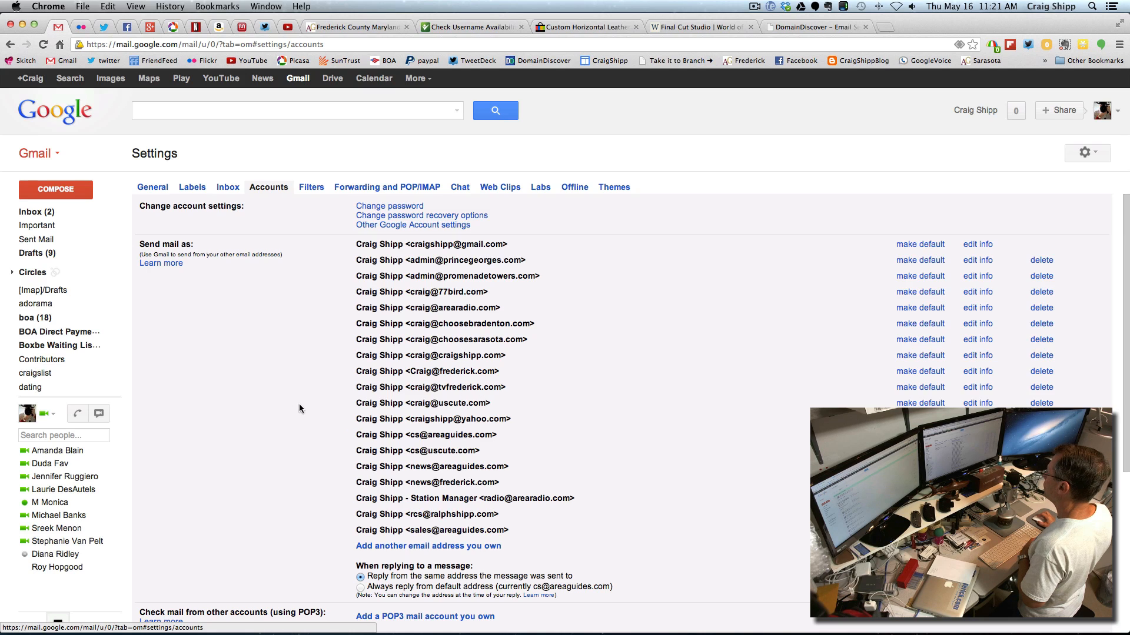
scroll(down, 3)
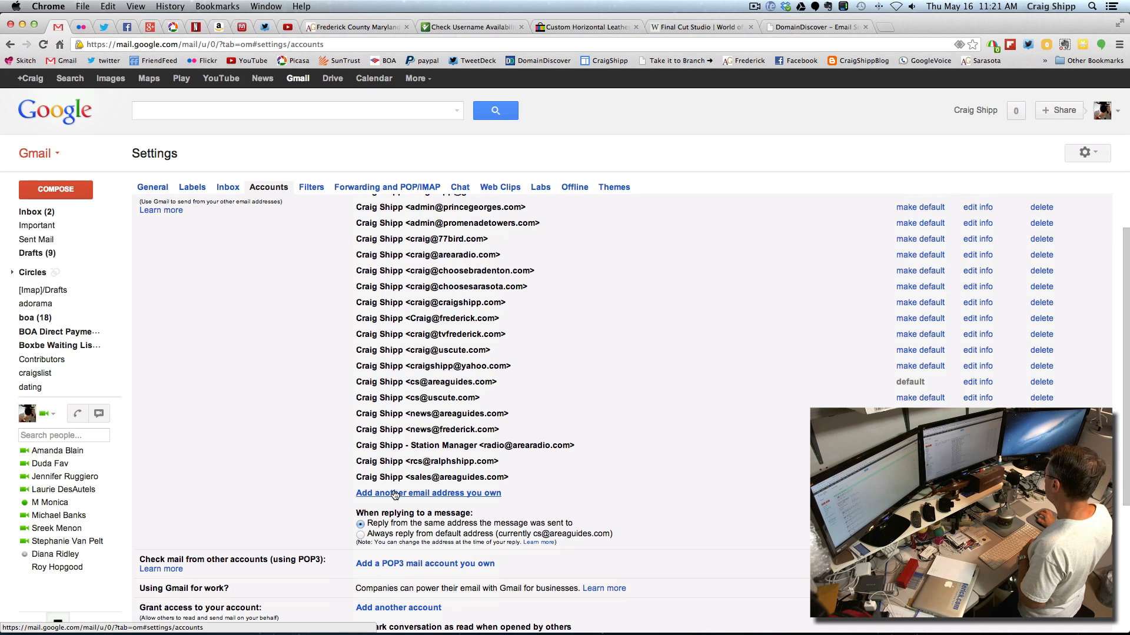
click(427, 494)
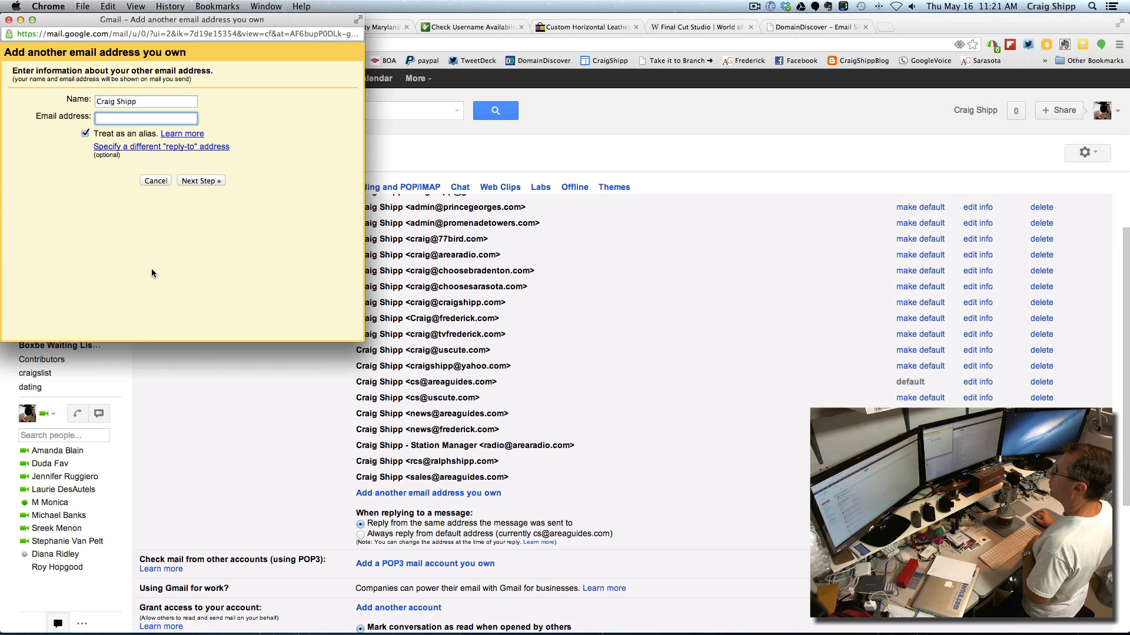
click(145, 116)
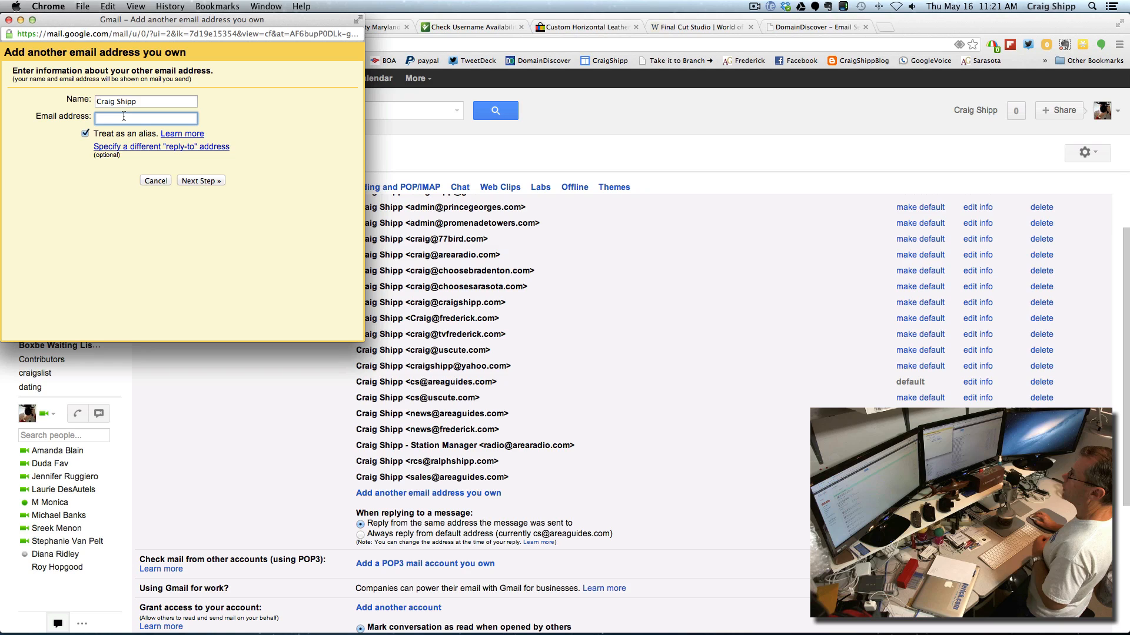
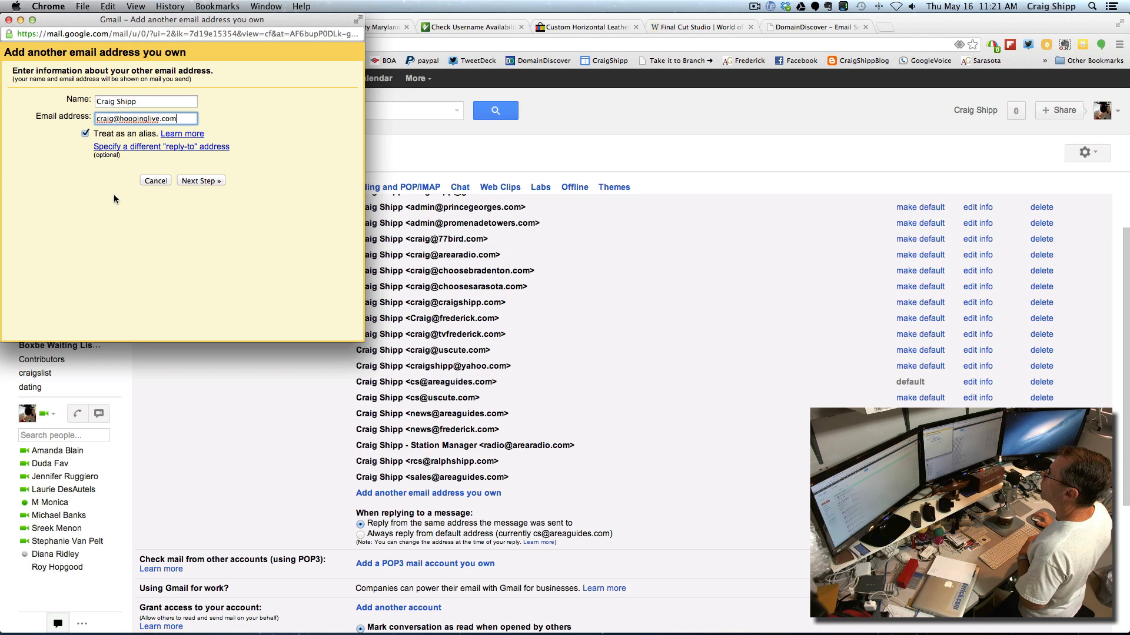
mouse_move(179, 203)
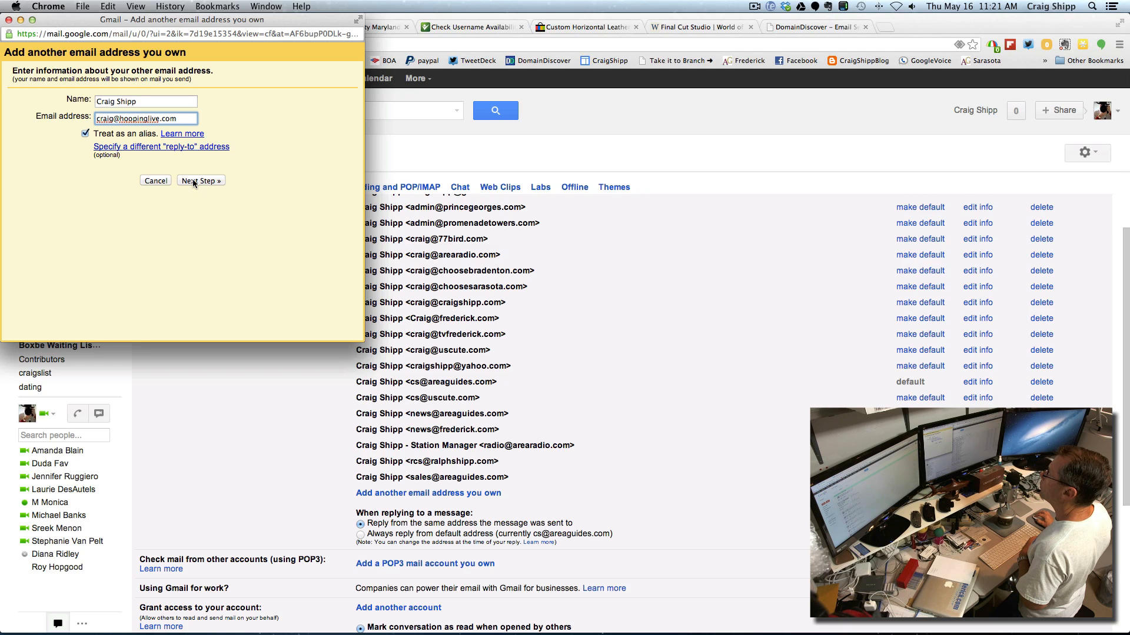
click(199, 180)
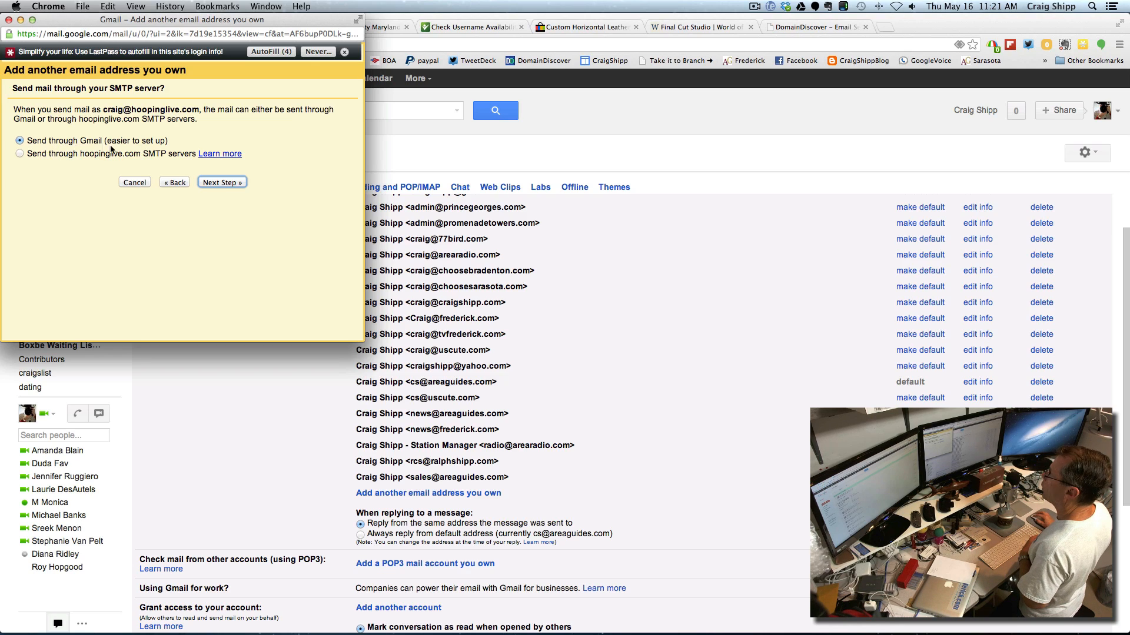
click(222, 181)
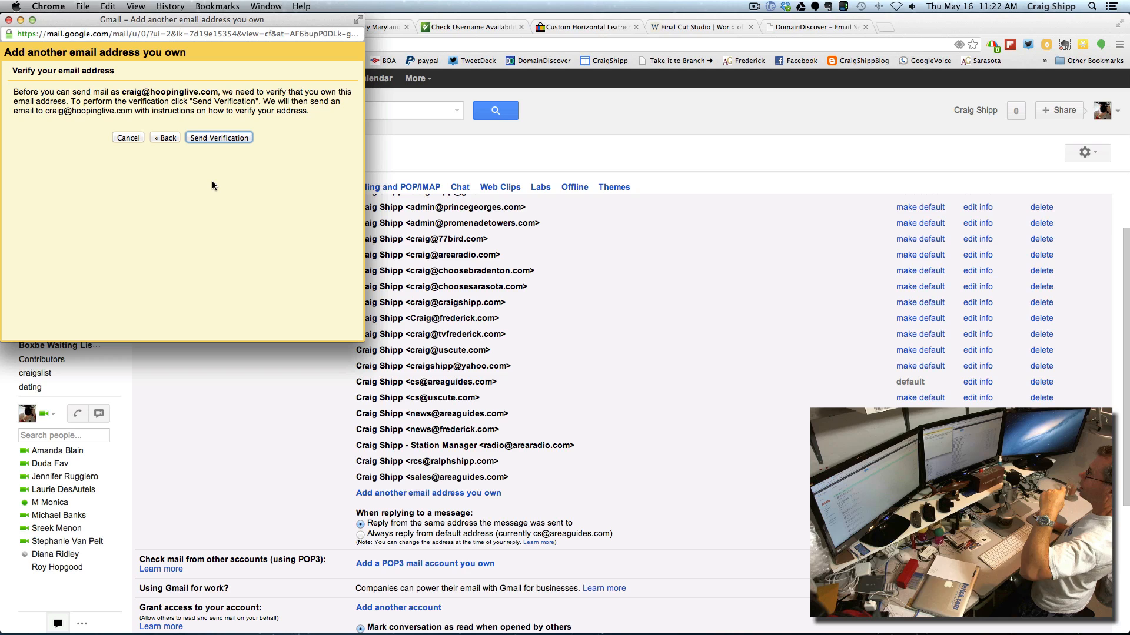
mouse_move(215, 186)
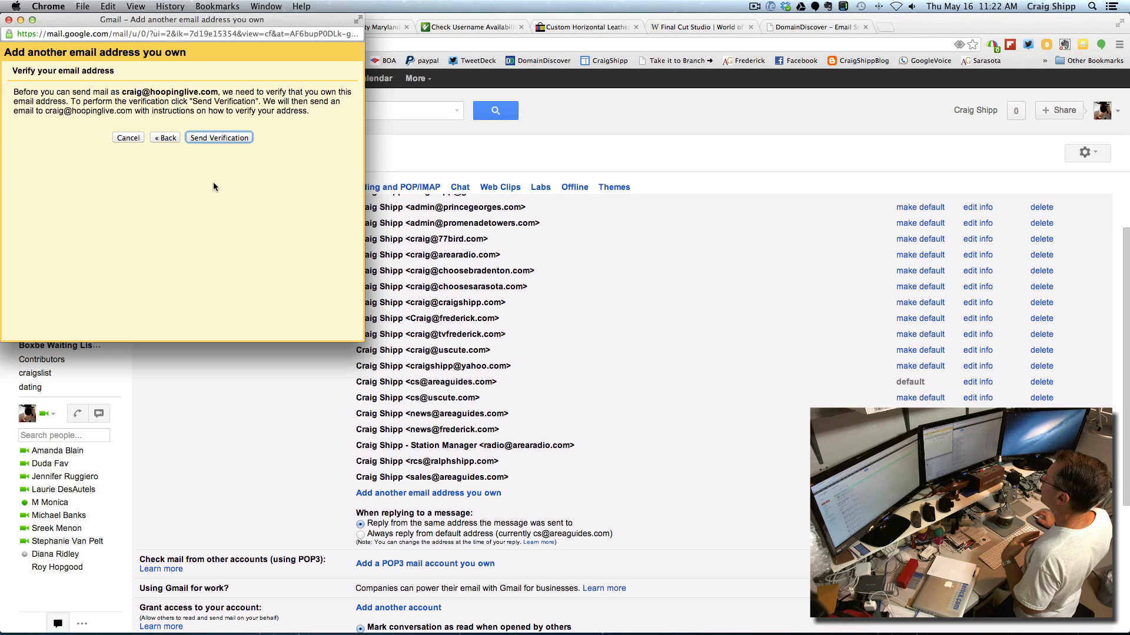
mouse_move(216, 194)
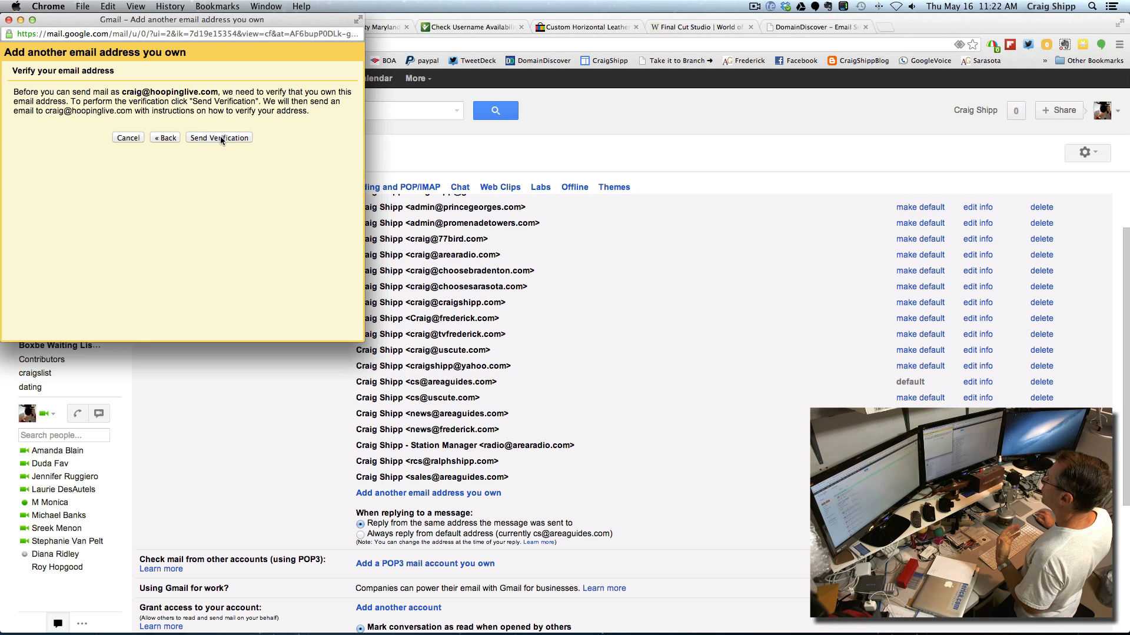
click(219, 138)
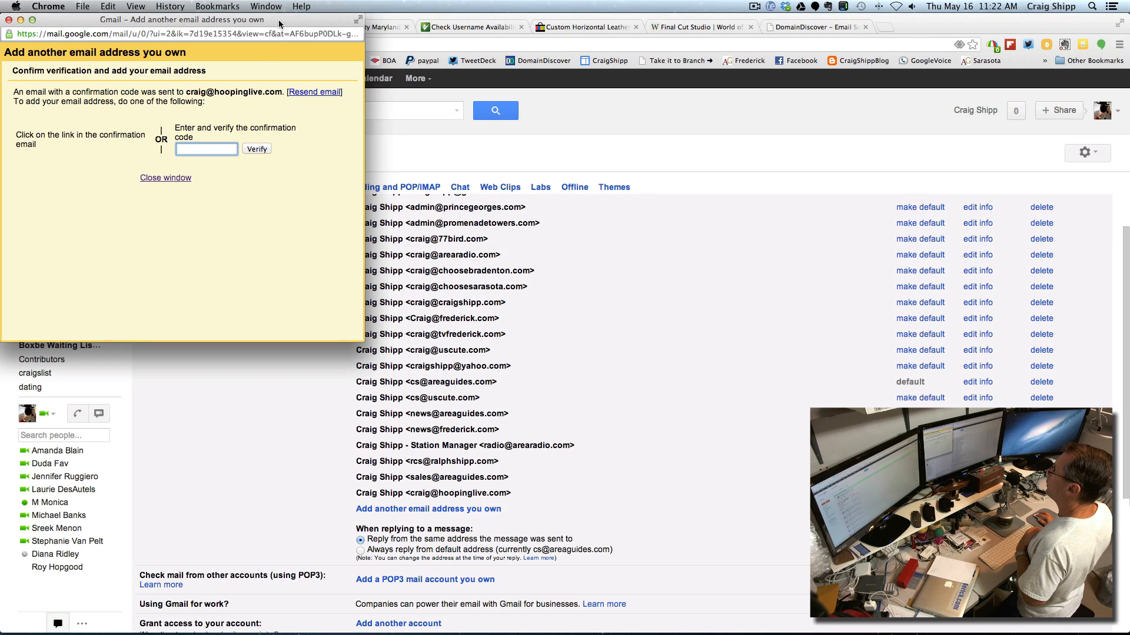
Drag the verification window to the right and return to the Inbox
drag(182, 20, 877, 94)
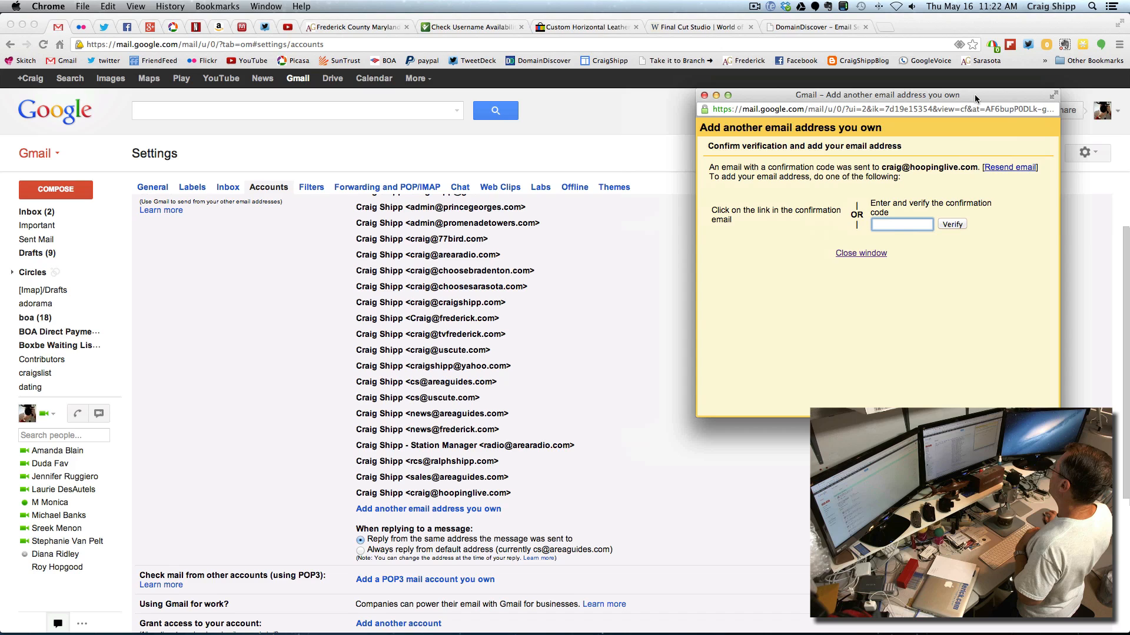
mouse_move(641, 241)
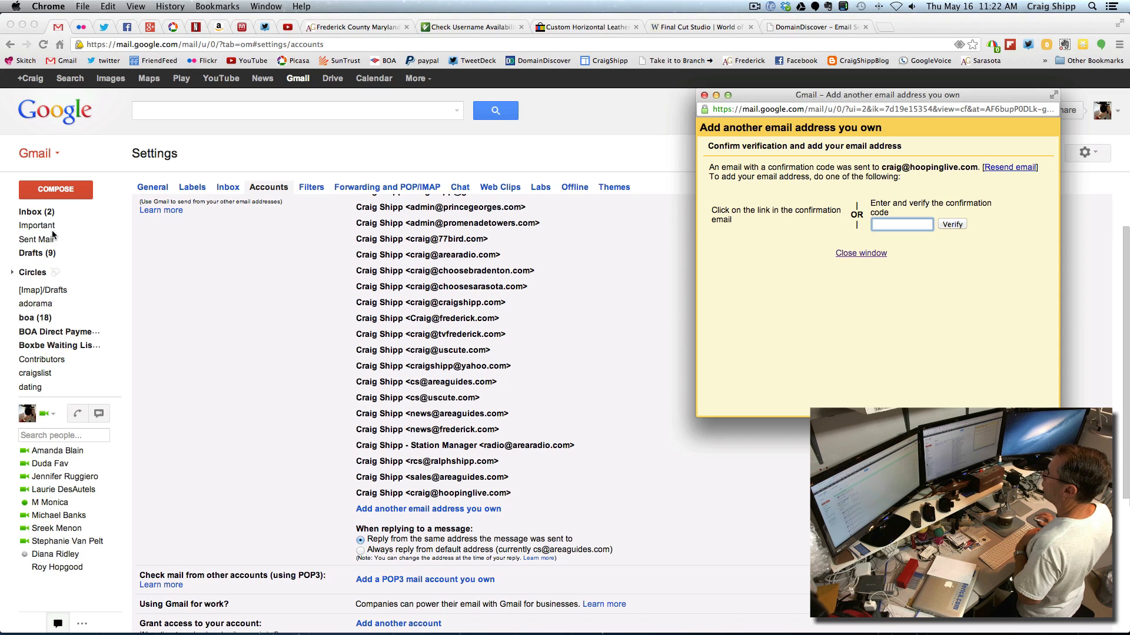
click(861, 253)
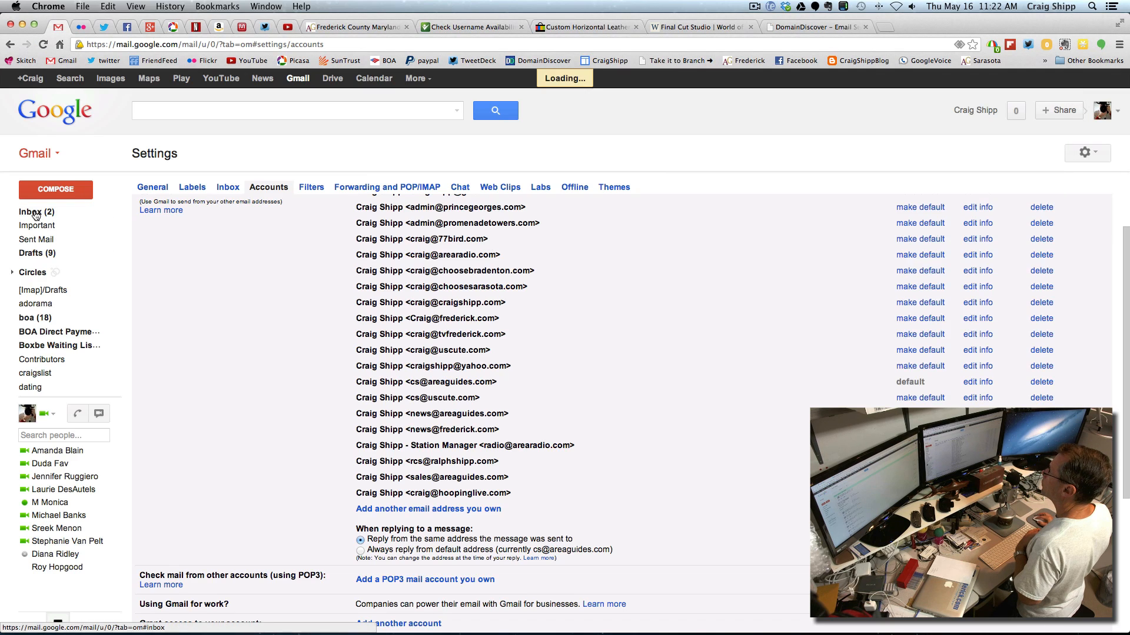
Open the 'Gmail Confirmation - Send Mail as' email and follow its verification link
click(30, 212)
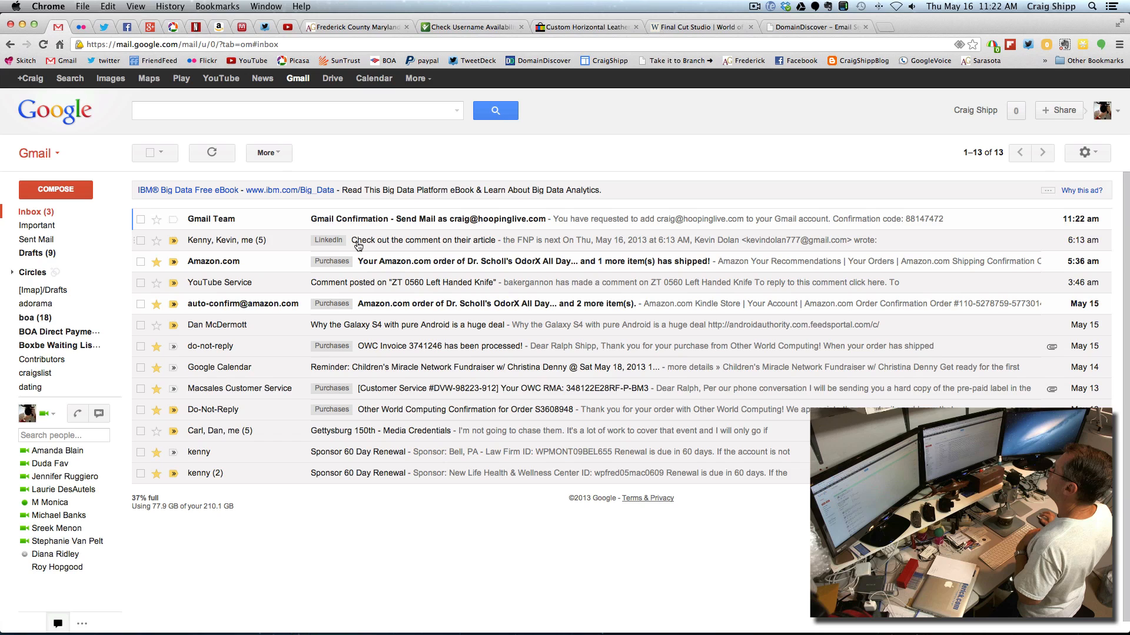
mouse_move(392, 219)
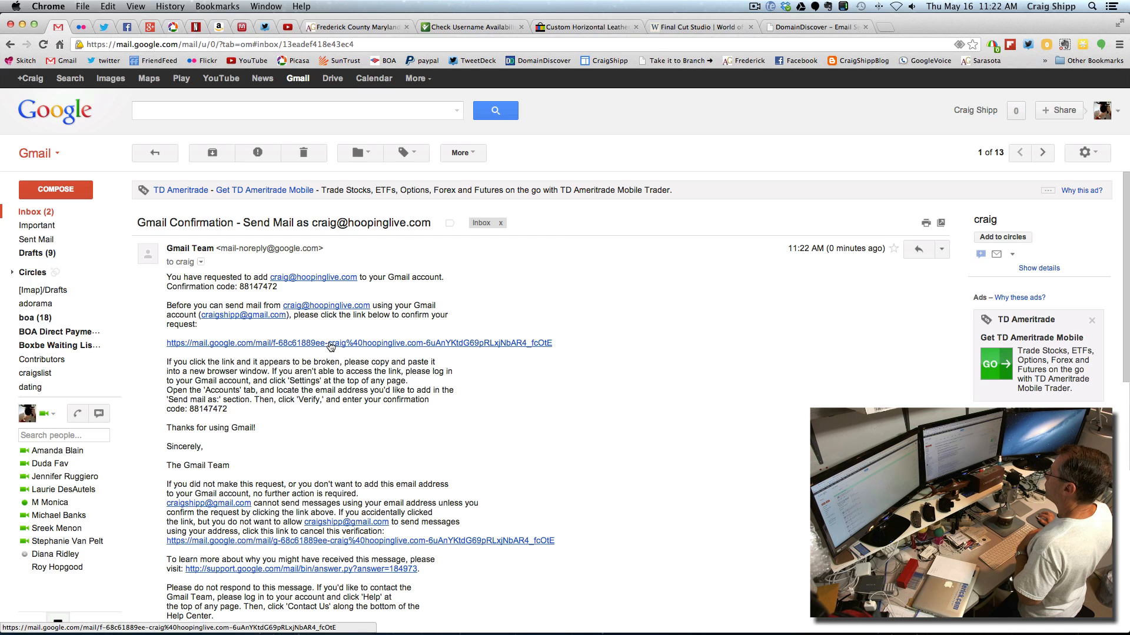
click(358, 343)
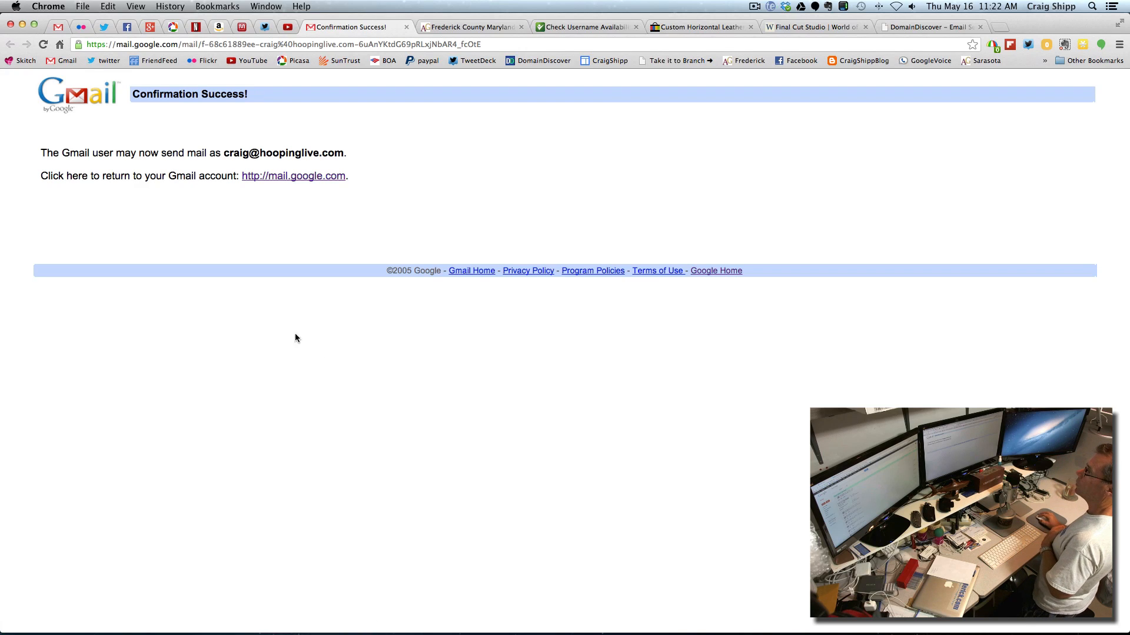
mouse_move(163, 208)
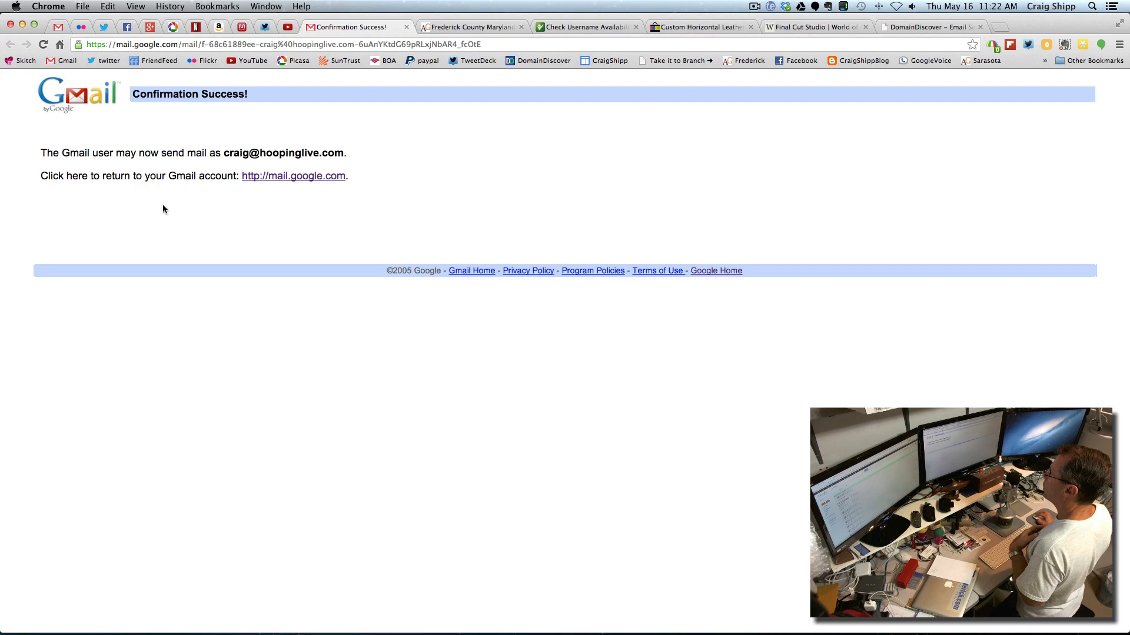
mouse_move(294, 191)
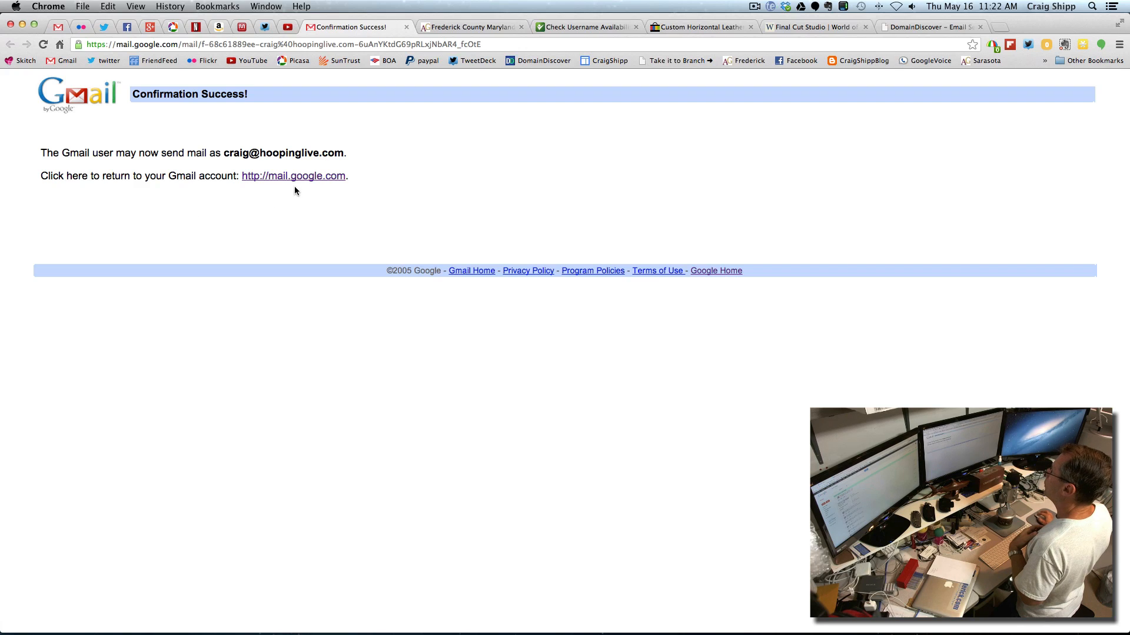
click(293, 176)
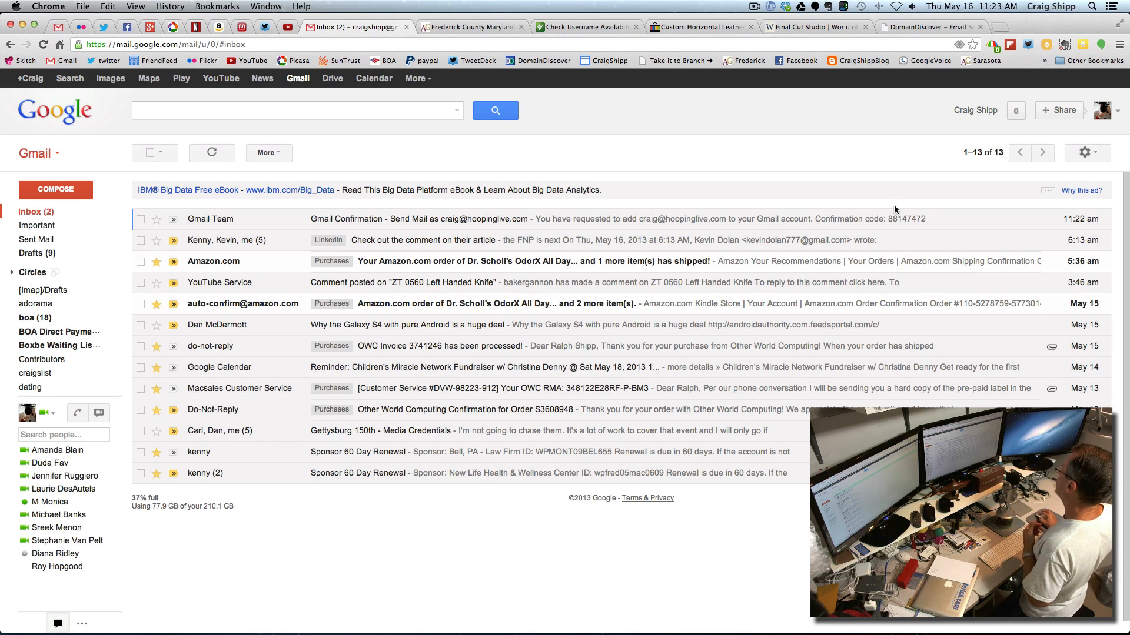
Reopen Gmail's full settings pages from the gear icon menu
click(1084, 152)
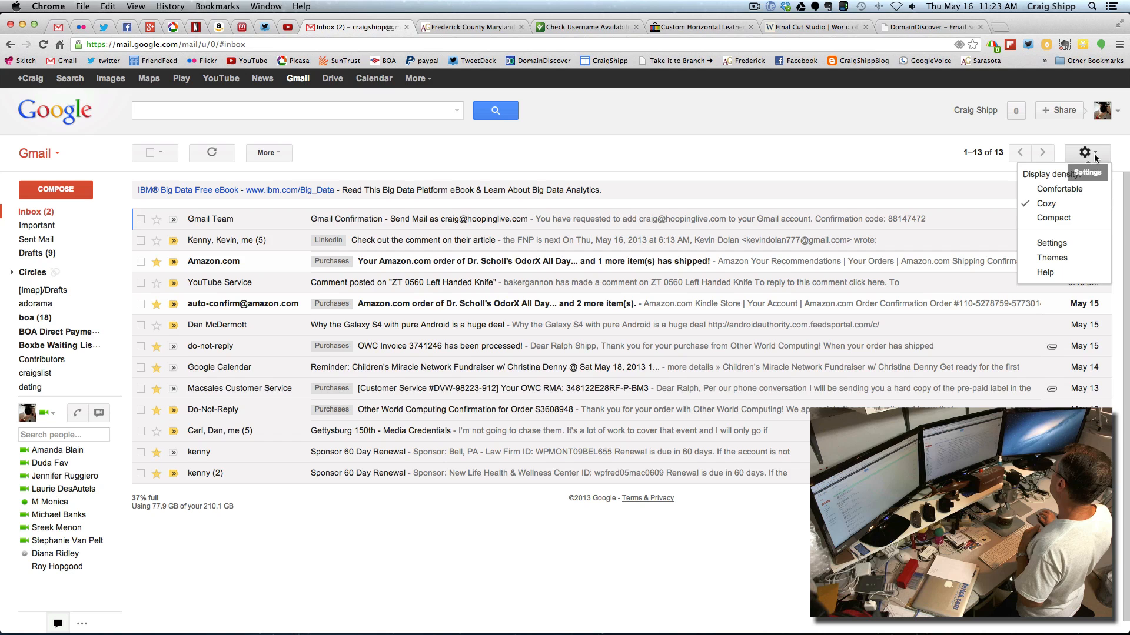
mouse_move(1051, 243)
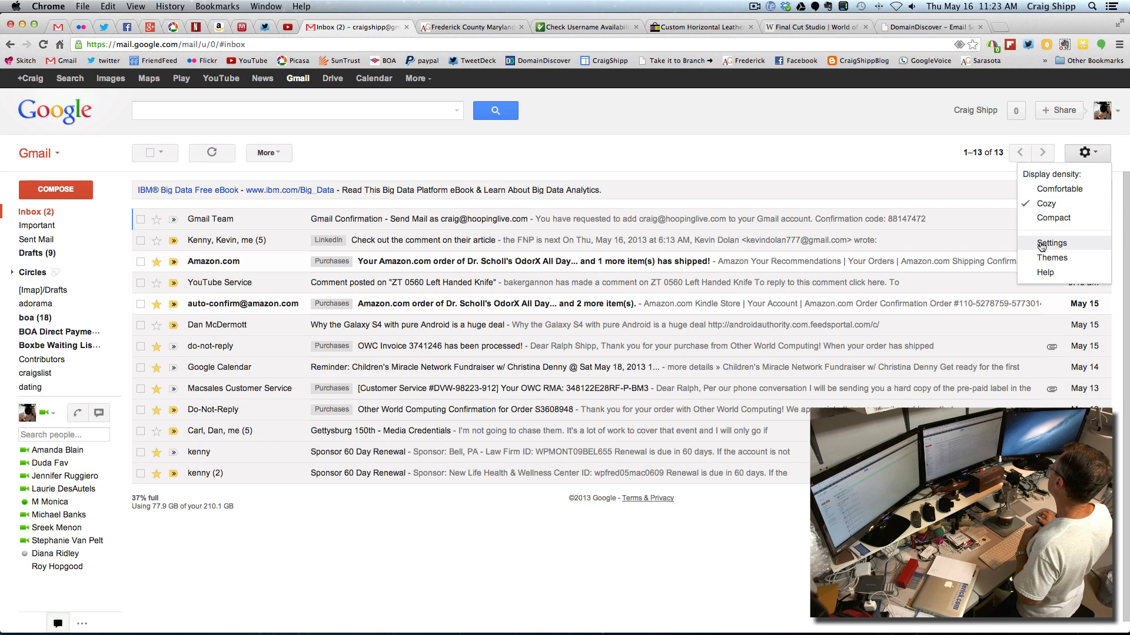
click(1052, 243)
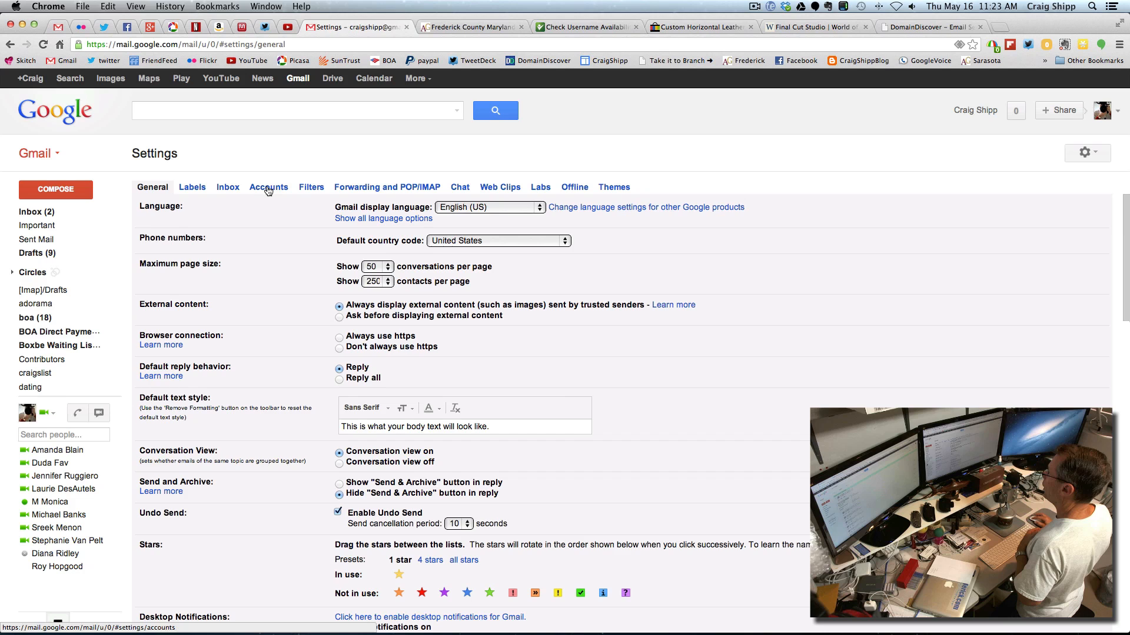
click(268, 187)
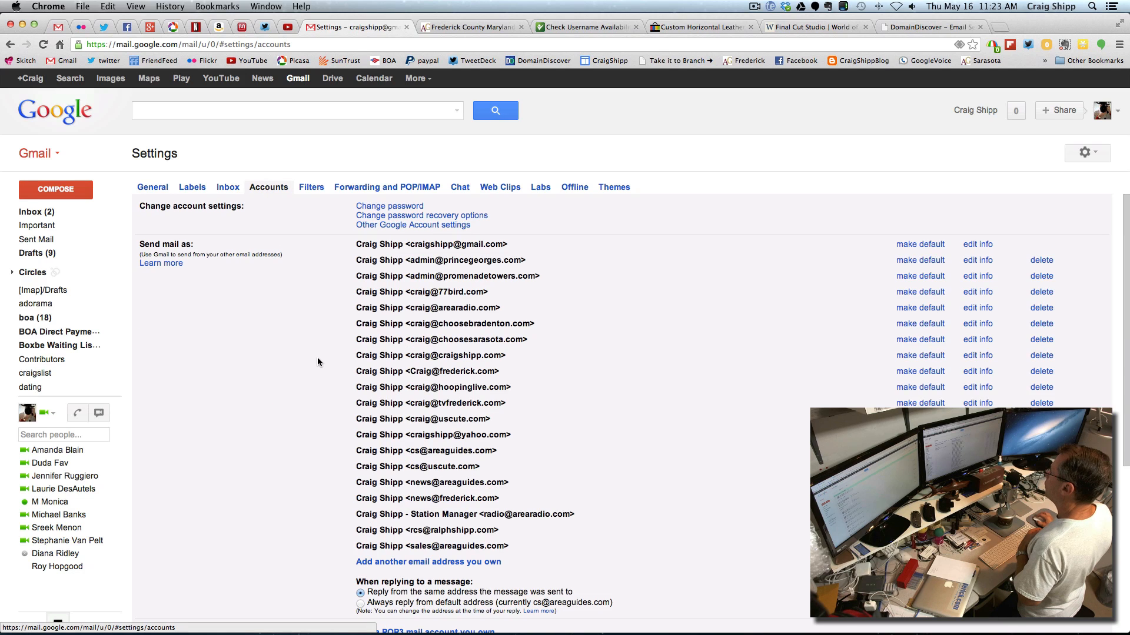
scroll(down, 3)
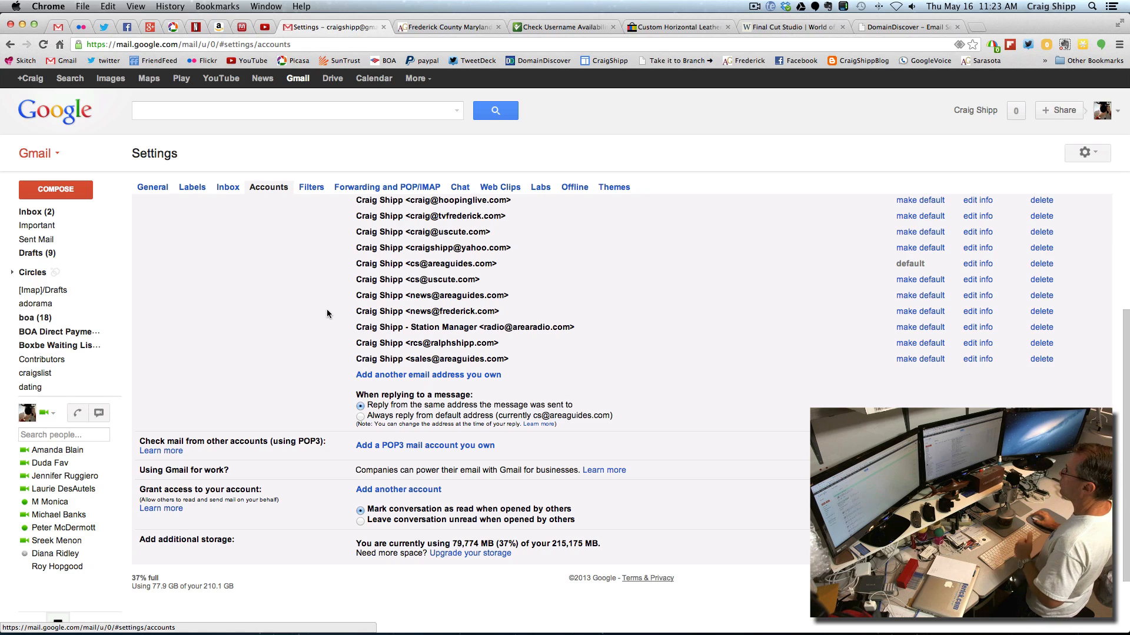
scroll(up, 3)
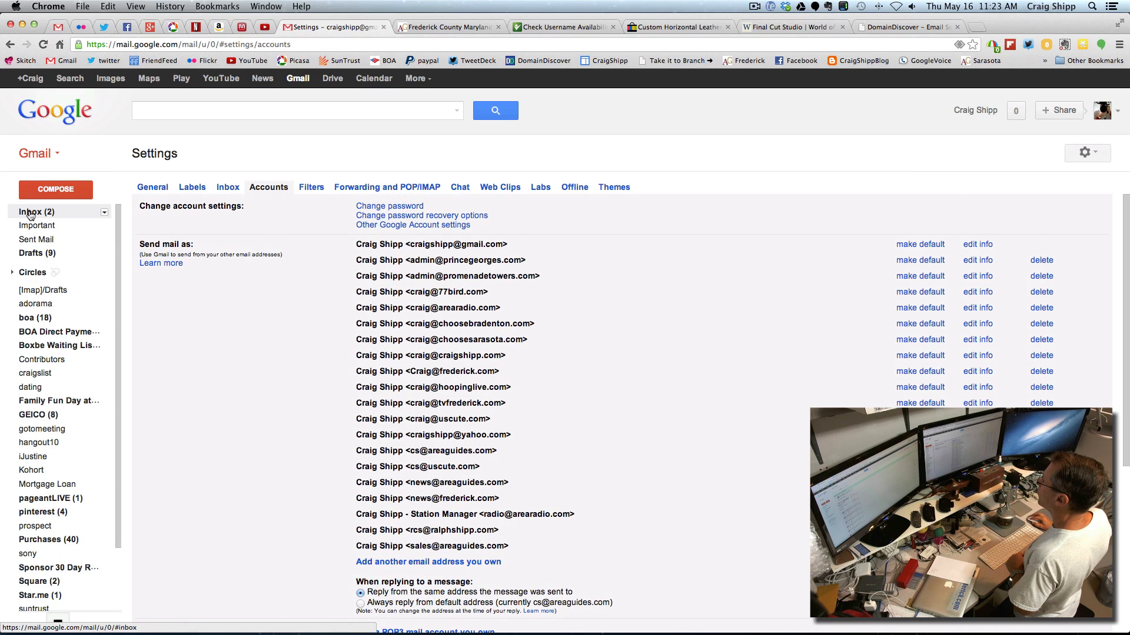
click(30, 211)
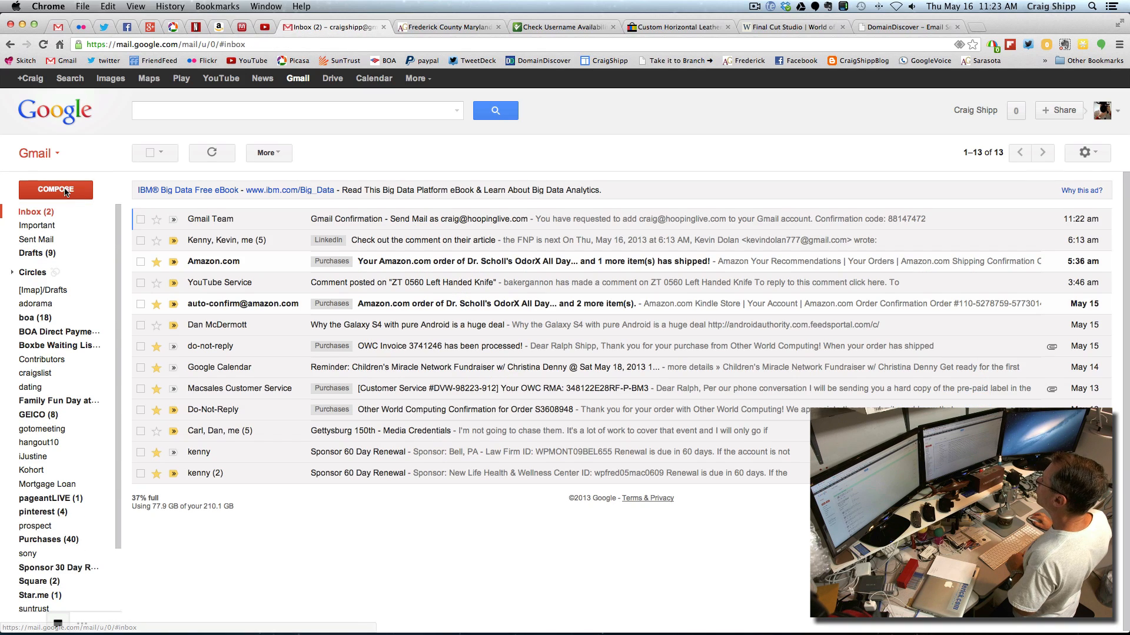
click(55, 190)
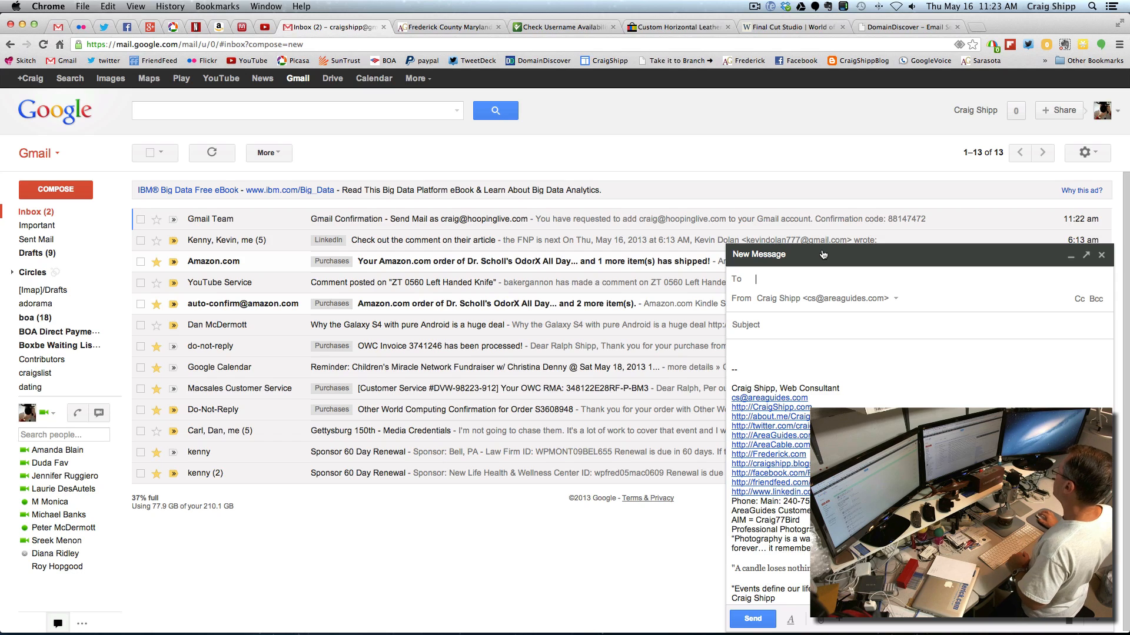
mouse_move(755, 309)
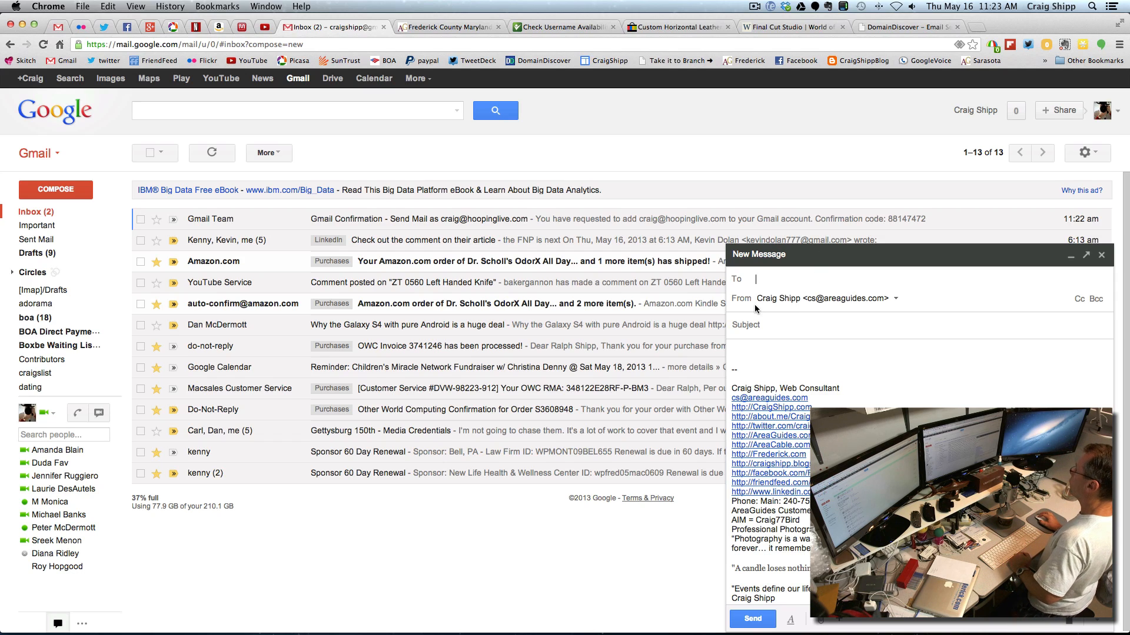
mouse_move(824, 308)
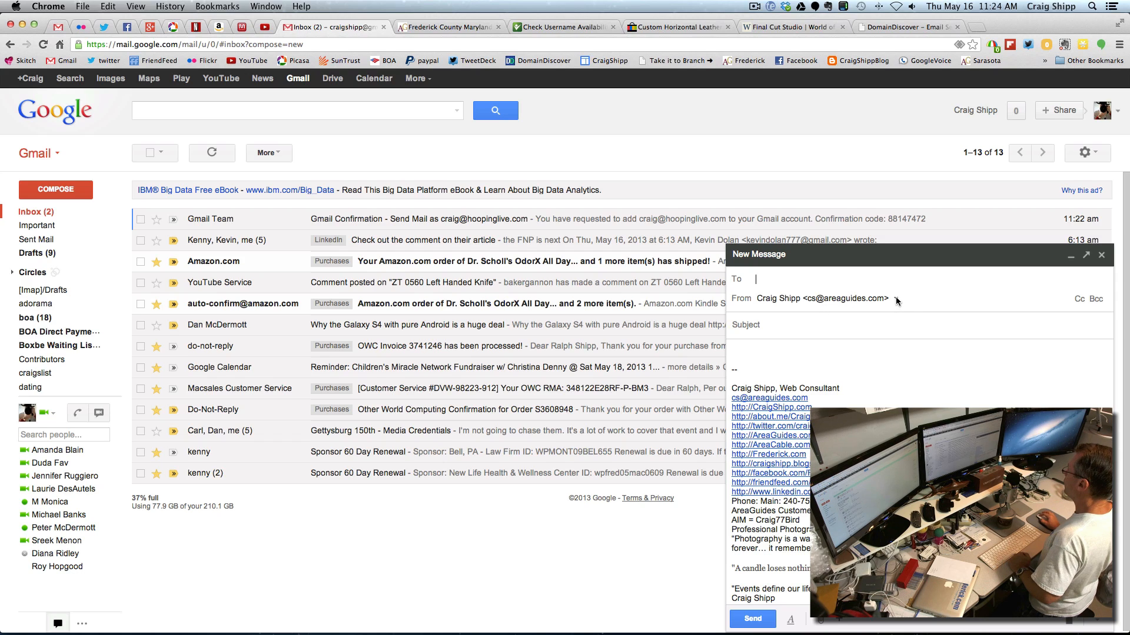
click(896, 298)
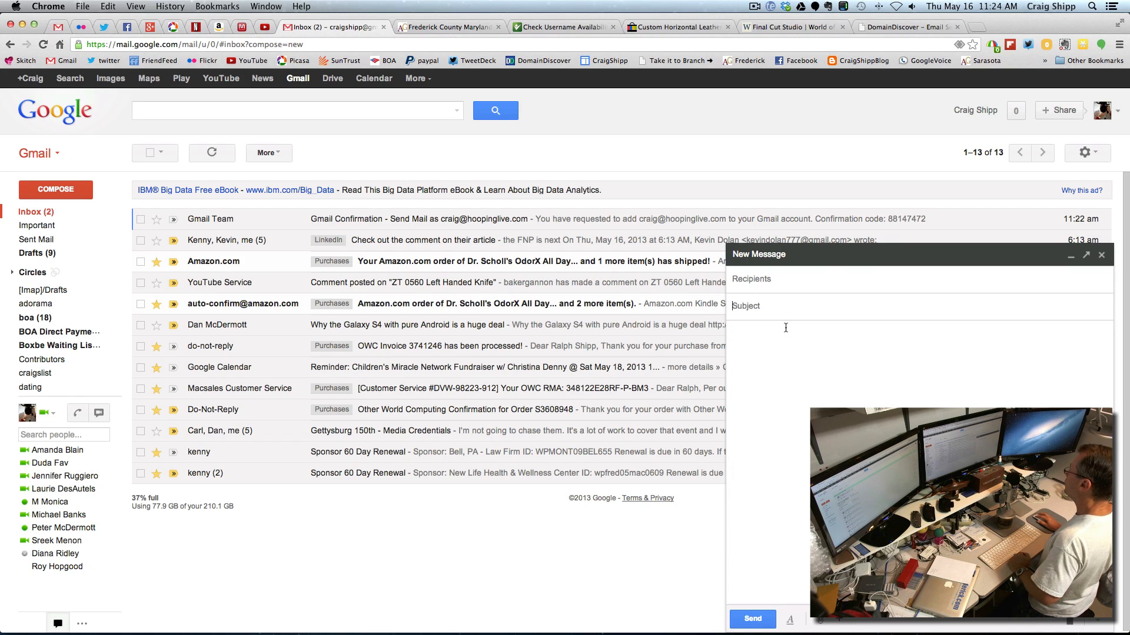
text(test)
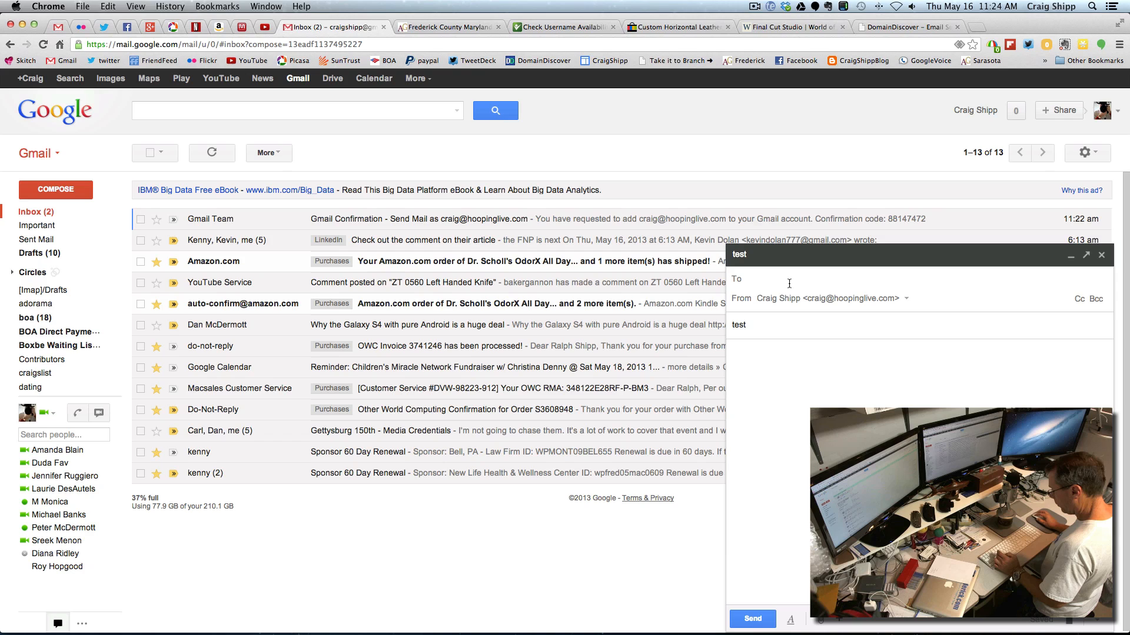
text(cra)
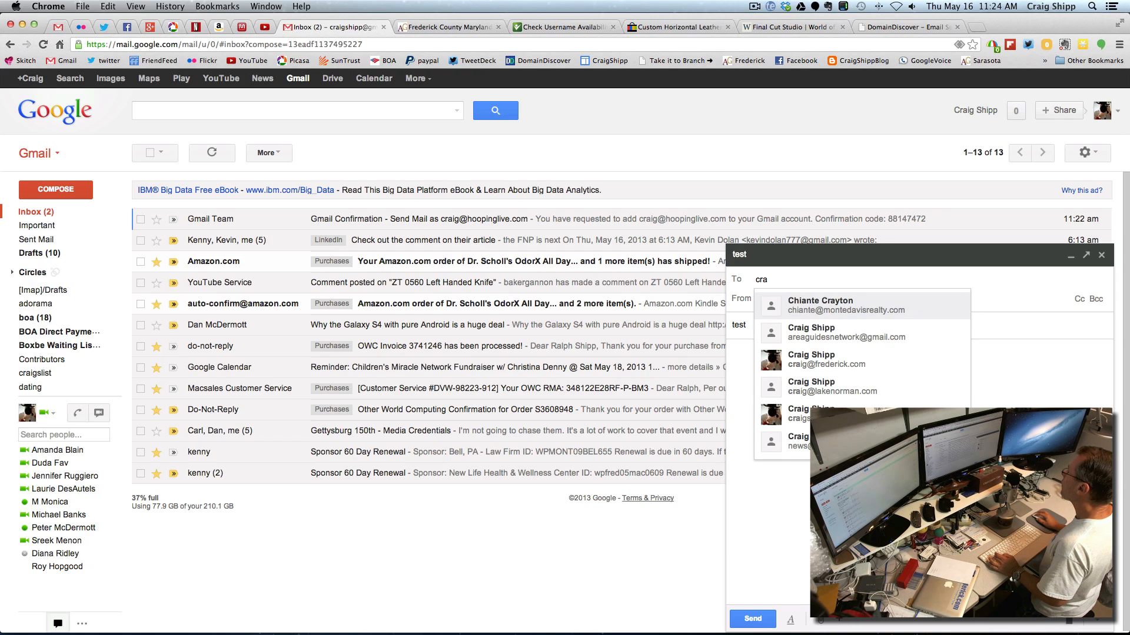
click(826, 359)
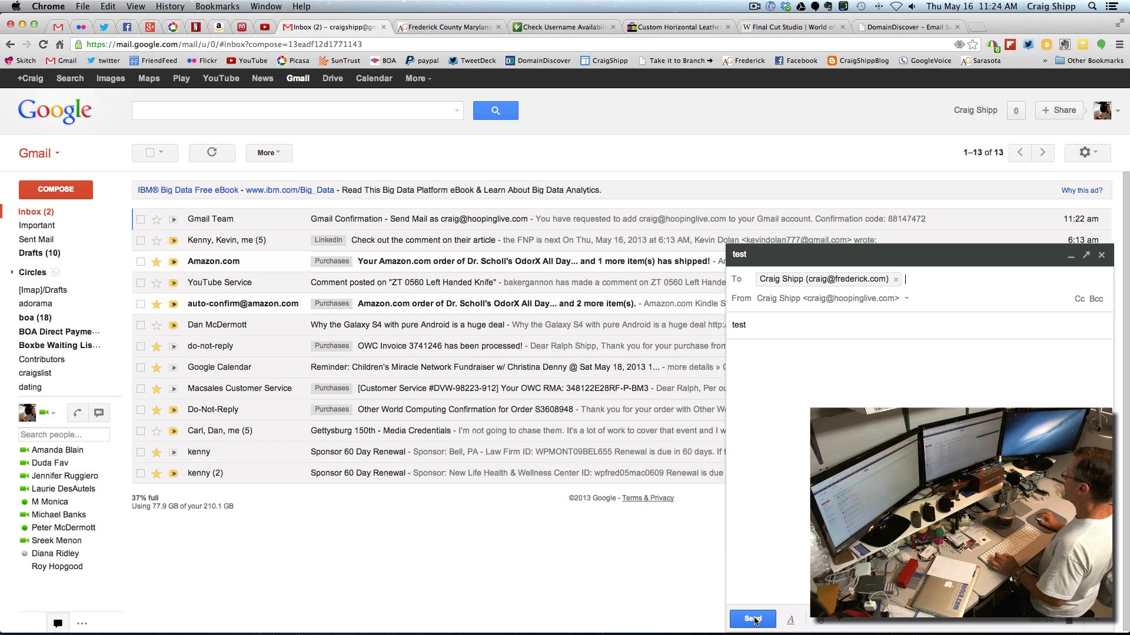
click(752, 619)
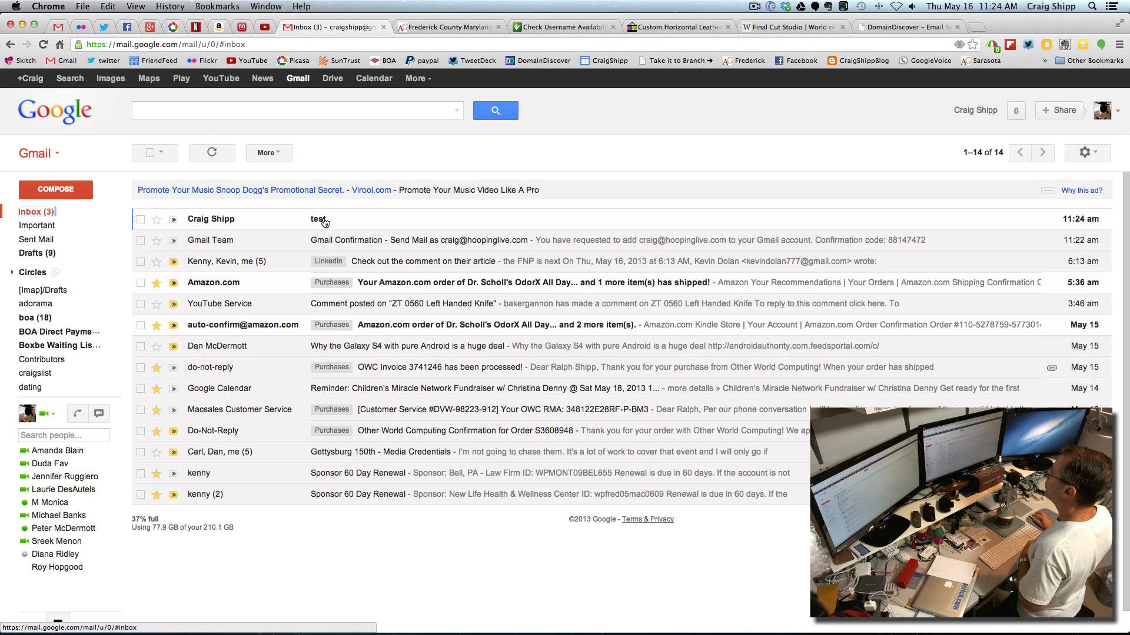
click(320, 219)
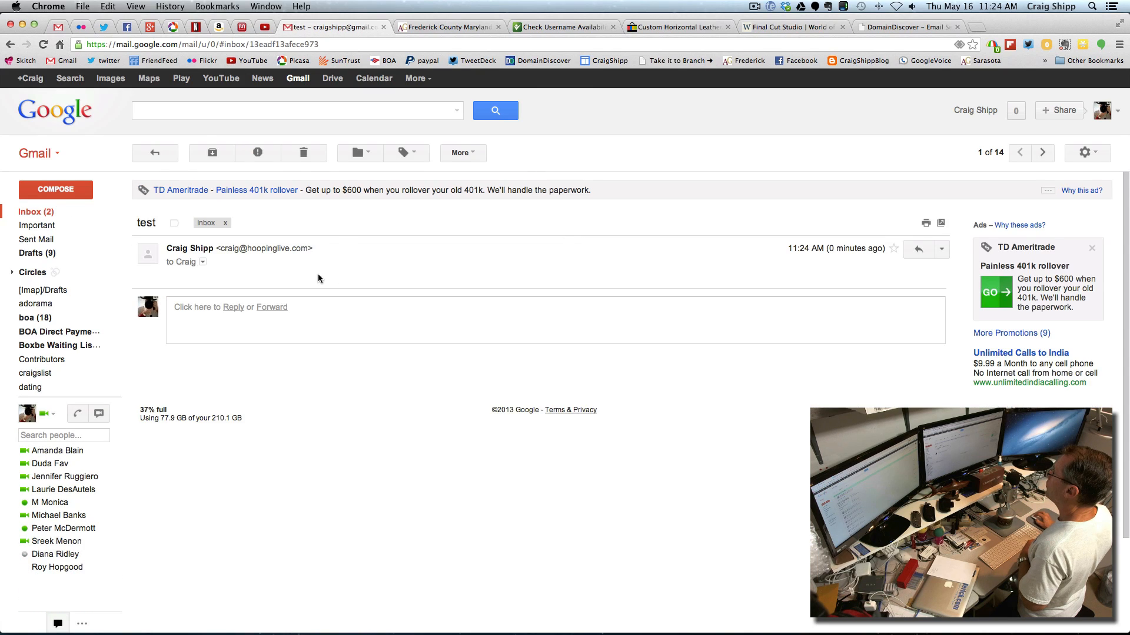
mouse_move(235, 261)
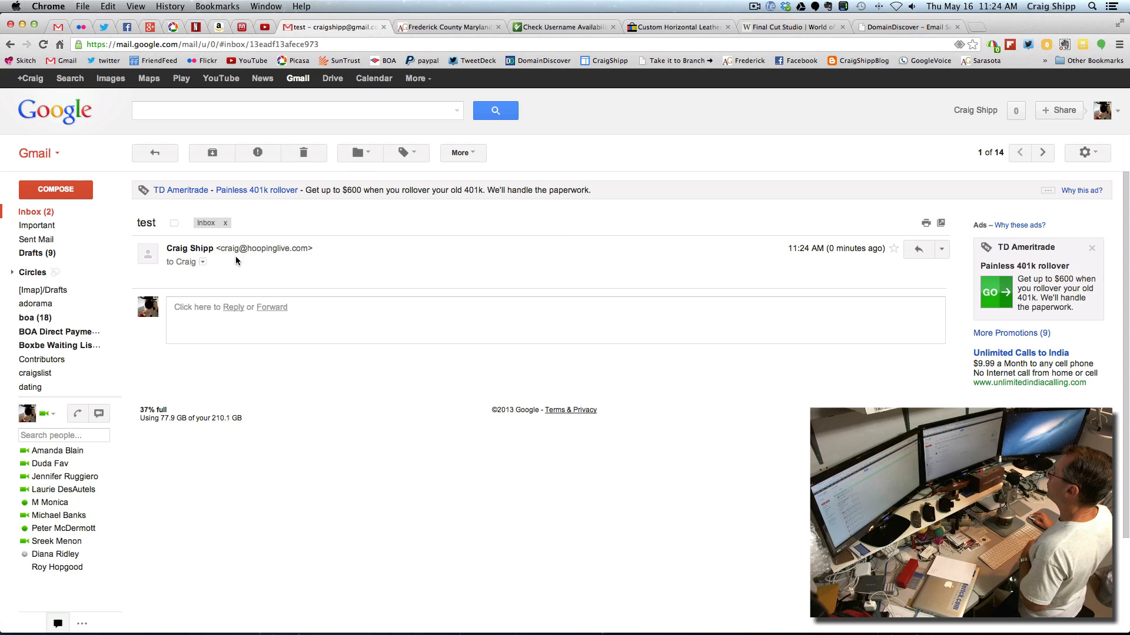
mouse_move(212, 267)
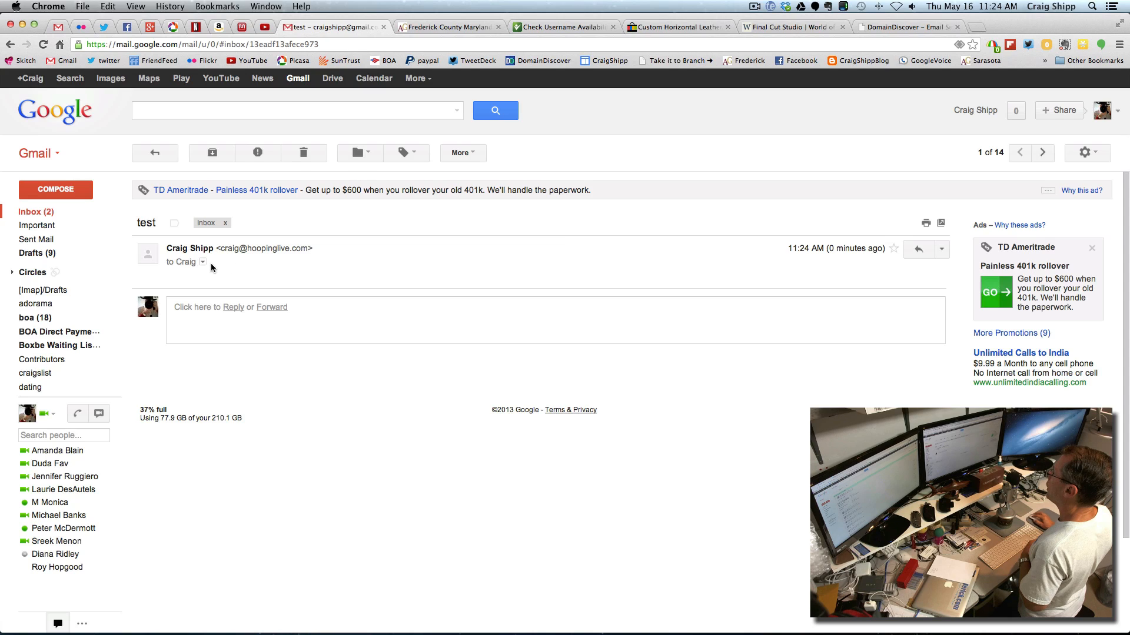
mouse_move(308, 274)
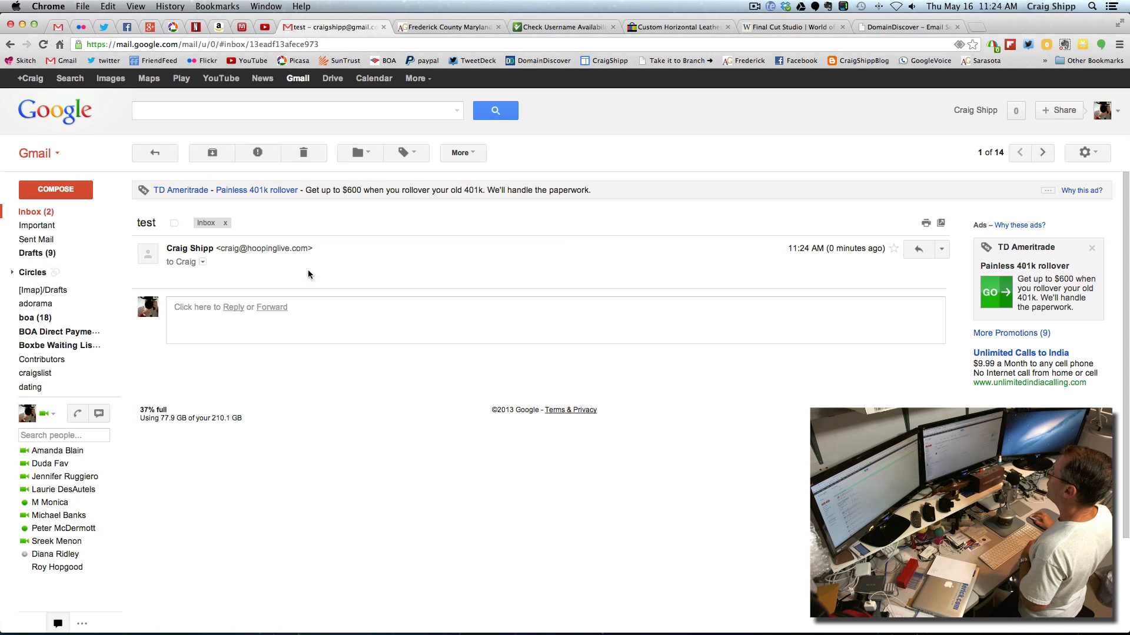
mouse_move(918, 250)
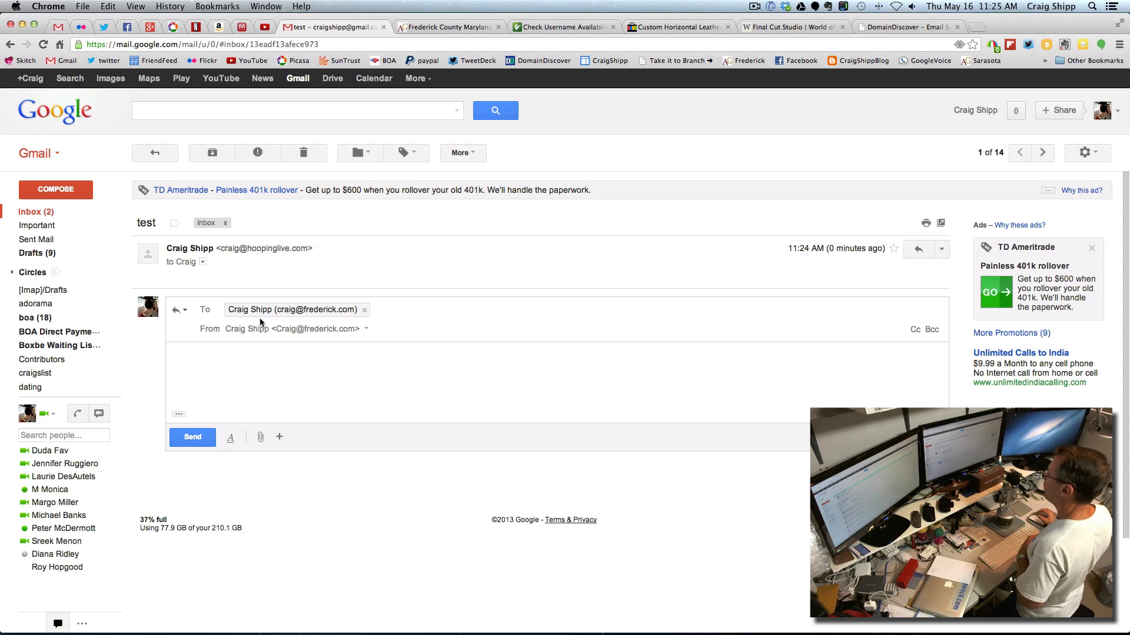
Return to the inbox, select the 'test' message and move it to Trash
click(33, 212)
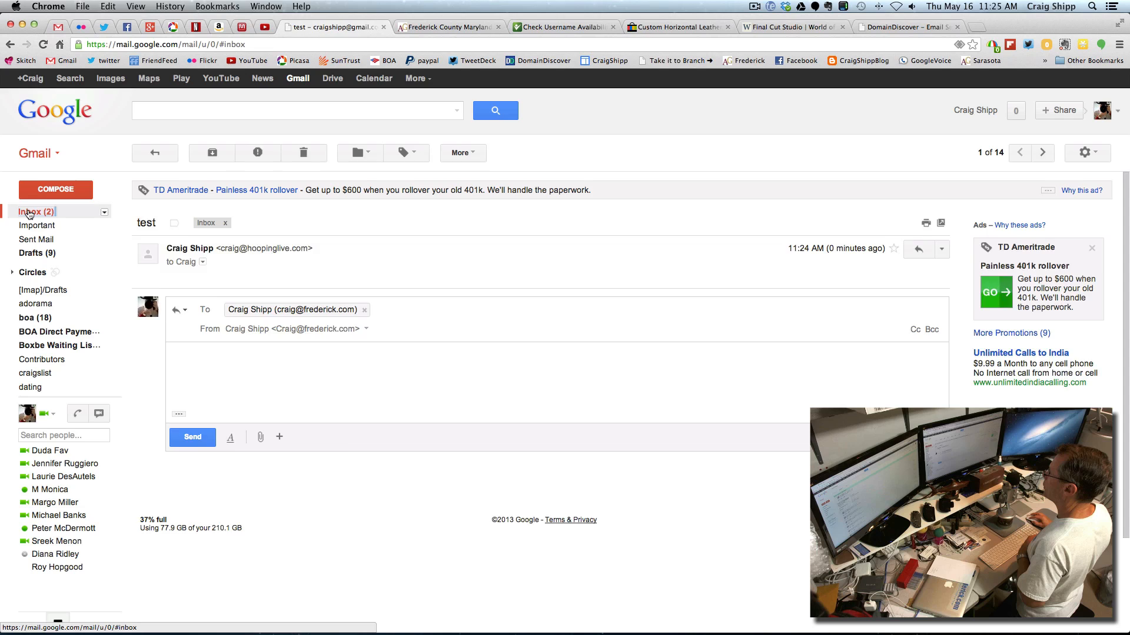
click(30, 212)
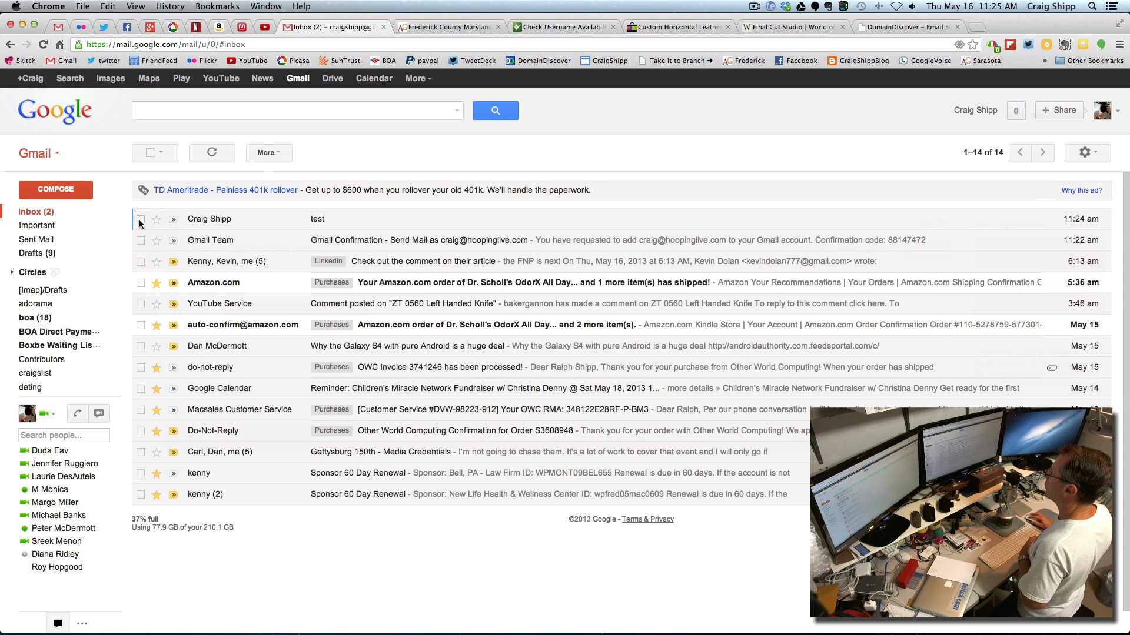
click(142, 219)
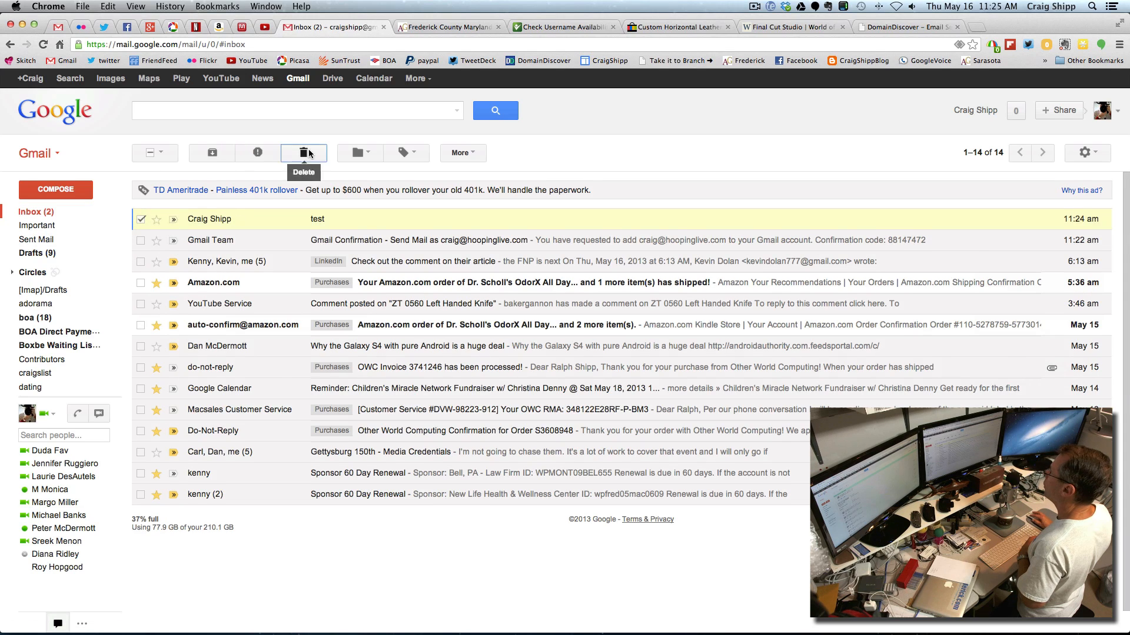
click(303, 153)
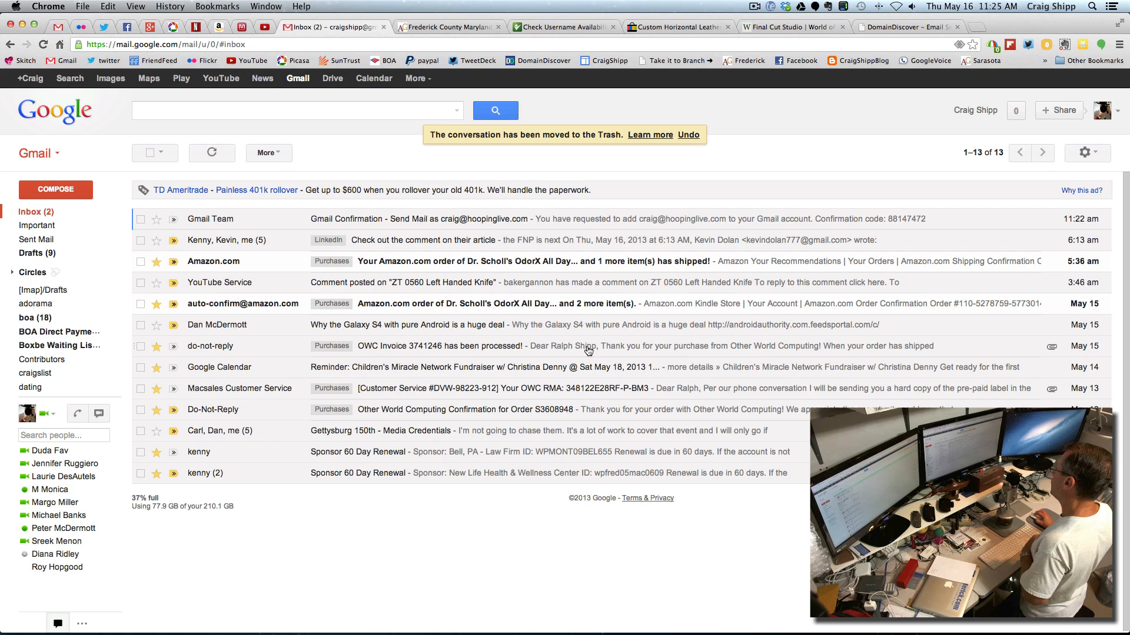
mouse_move(603, 351)
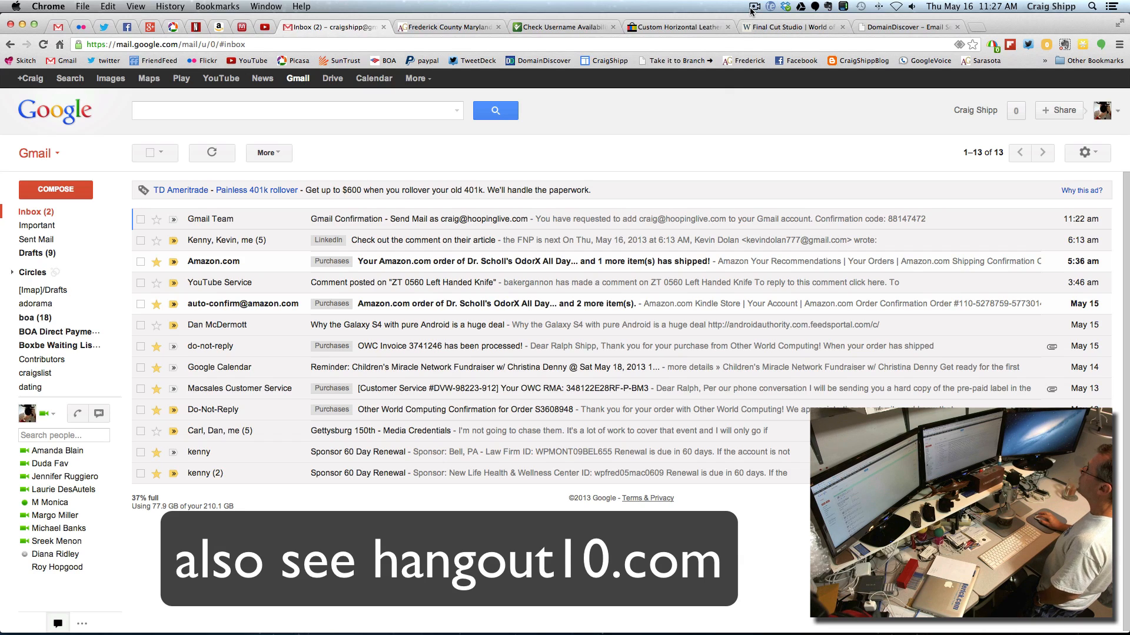
click(754, 6)
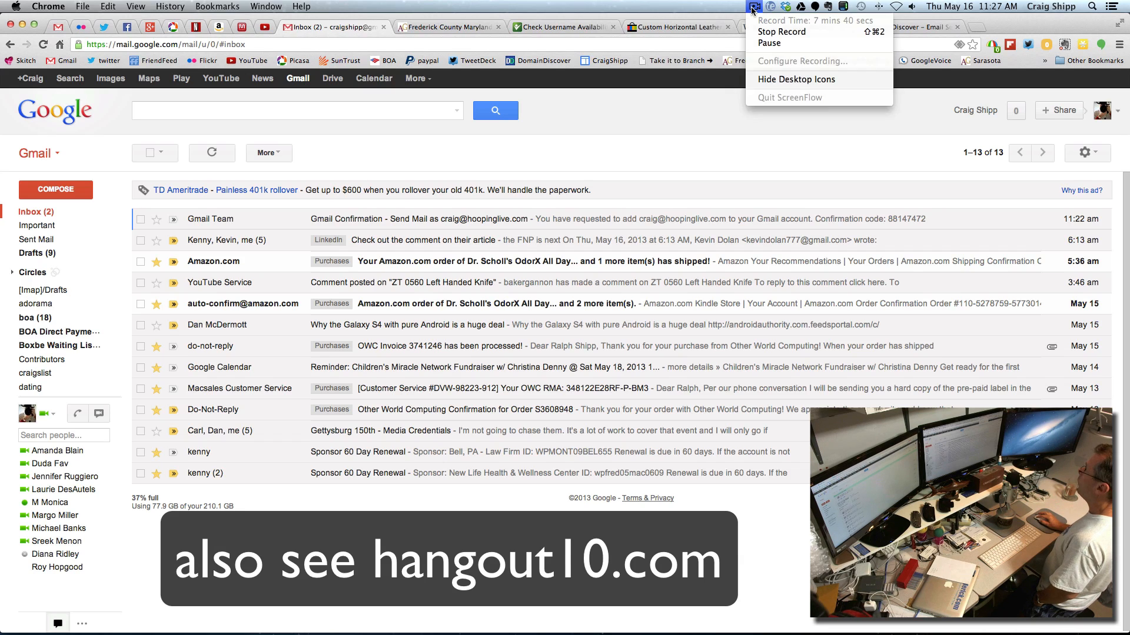